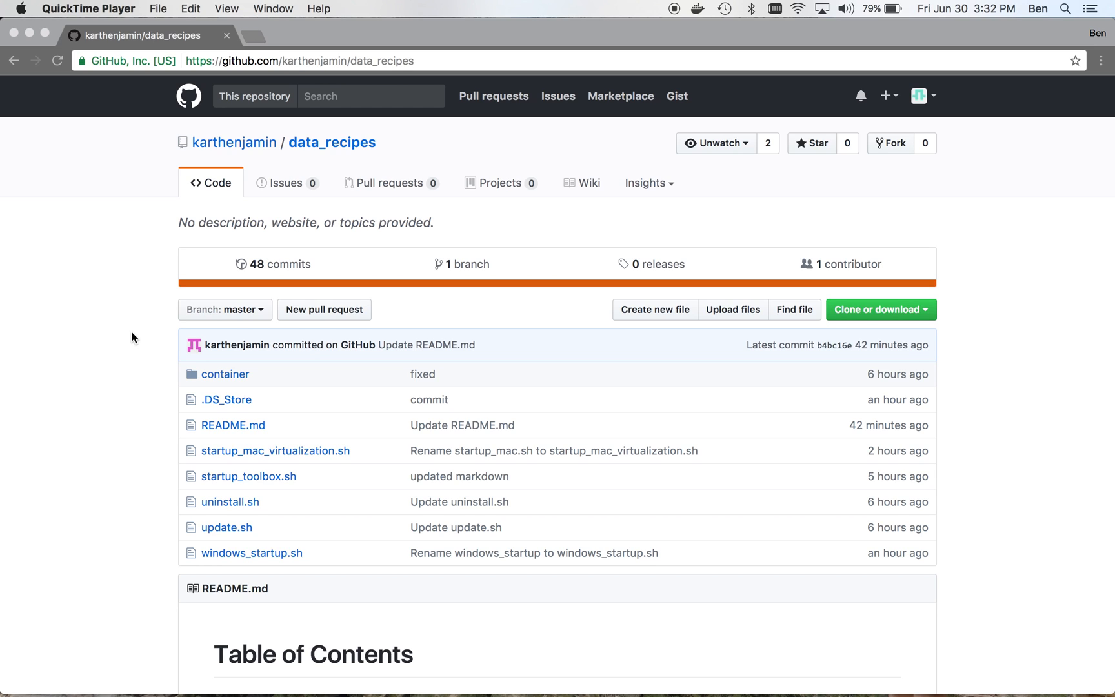
{"action": "mouse_move", "coordinate": [696, 16]}
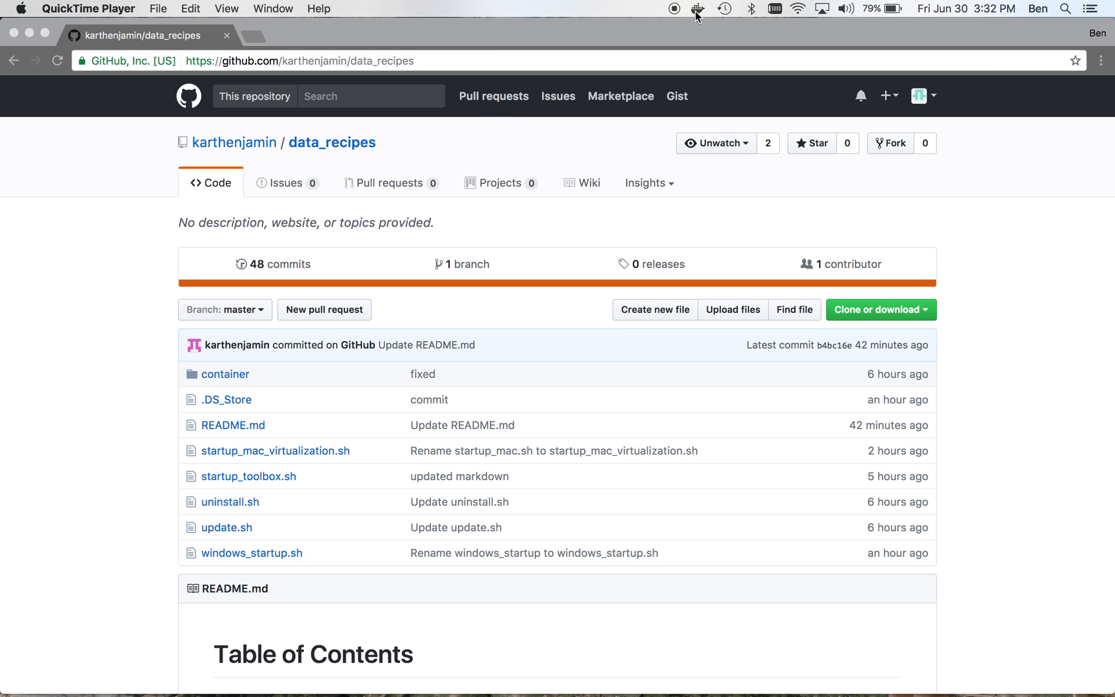
- List the current directory's contents in Terminal
{"action": "left_click", "coordinate": [694, 7]}
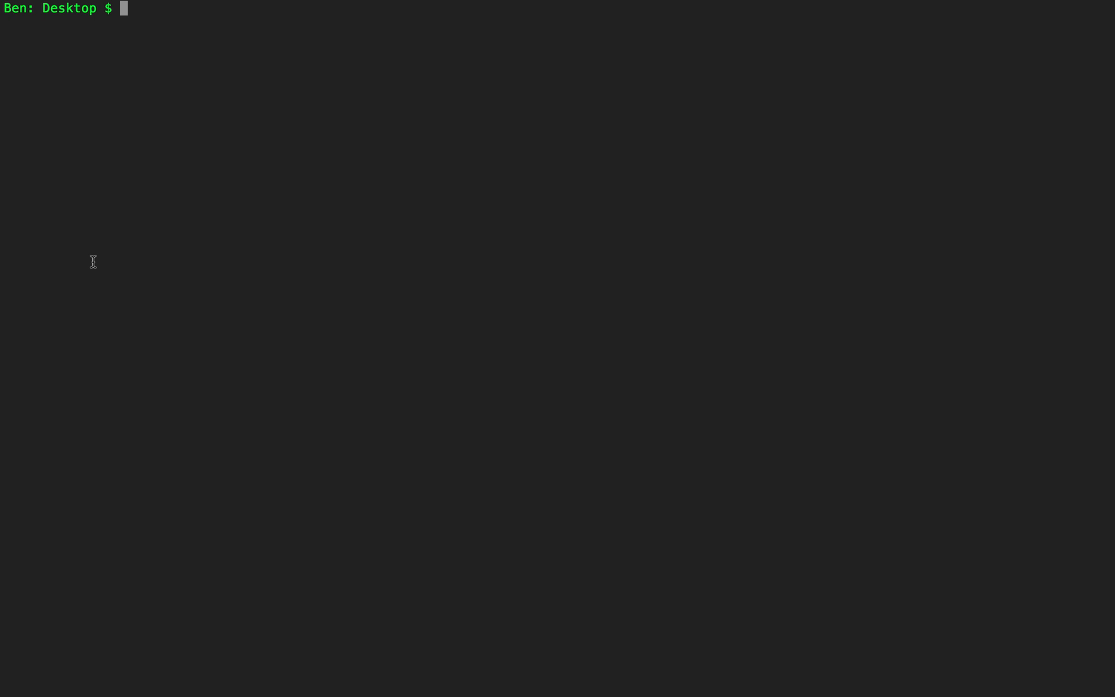
{"action": "type", "text": "ls"}
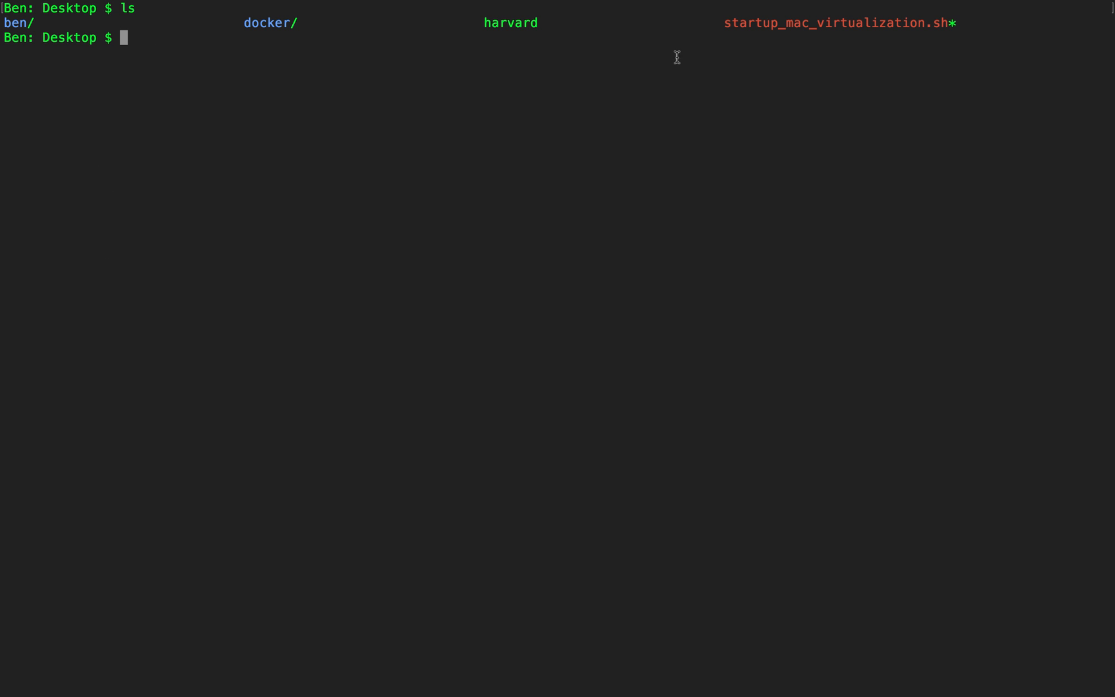
{"action": "double_click", "coordinate": [839, 22]}
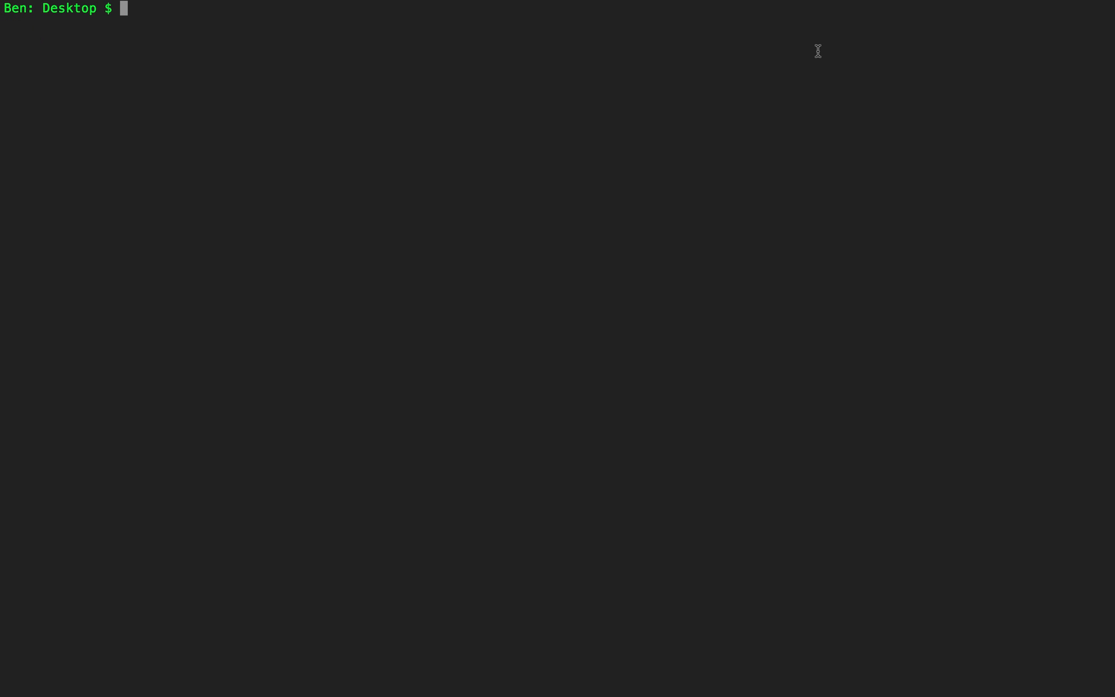
- Run ./startup_mac_virtualization.sh, then list the tutorials folder from the Docker shell
{"action": "type", "text": "./startup_mac_virtualization.sh"}
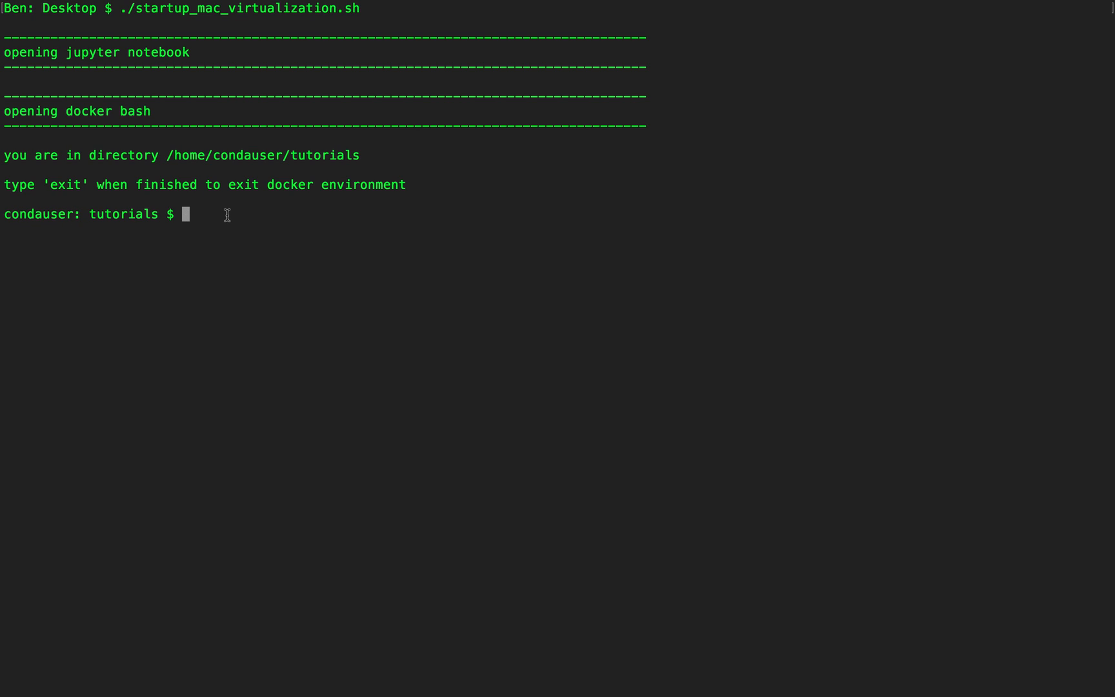
{"action": "mouse_move", "coordinate": [267, 222]}
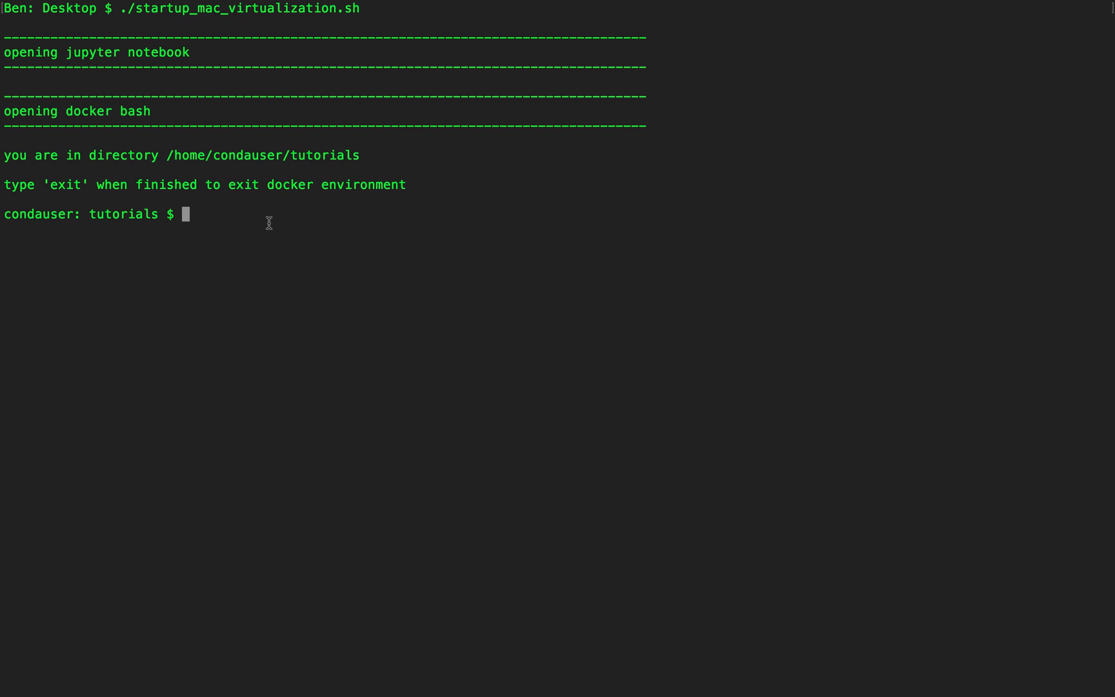
{"action": "type", "text": "ls"}
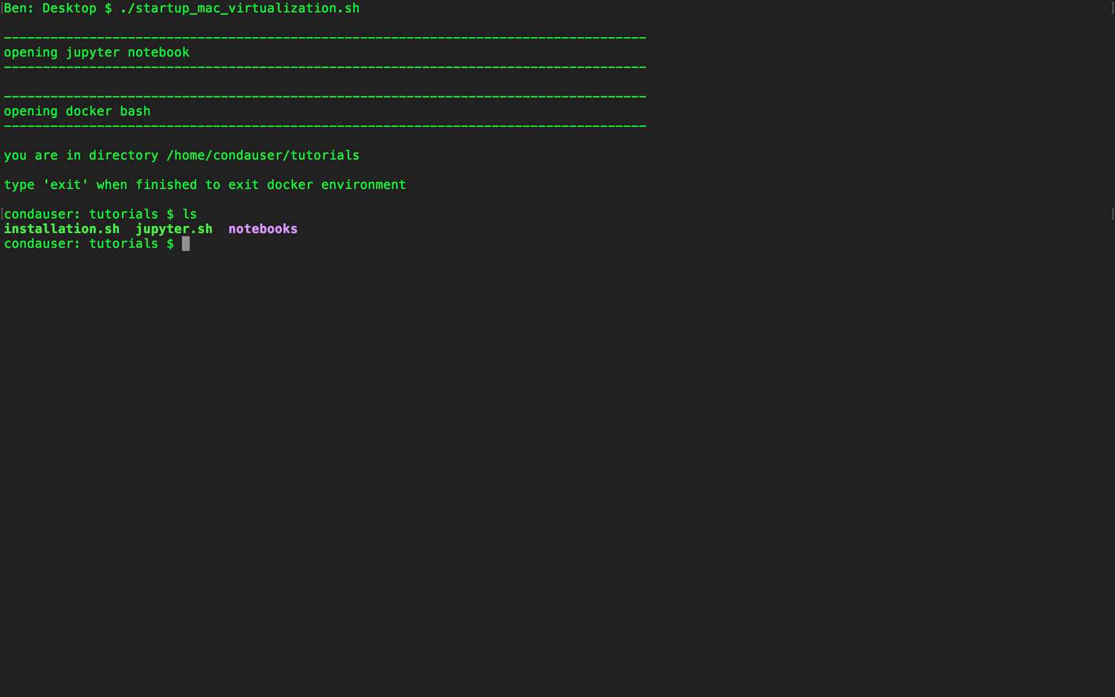
{"action": "left_click_drag", "start_coordinate": [230, 229], "coordinate": [298, 229]}
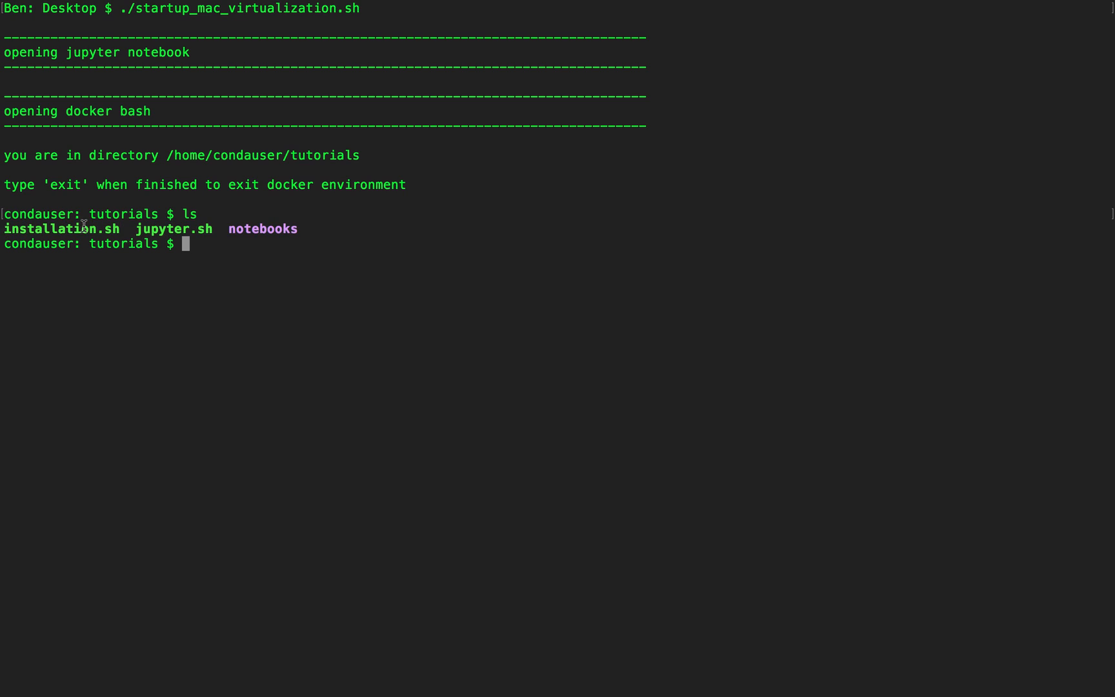
{"action": "double_click", "coordinate": [61, 228]}
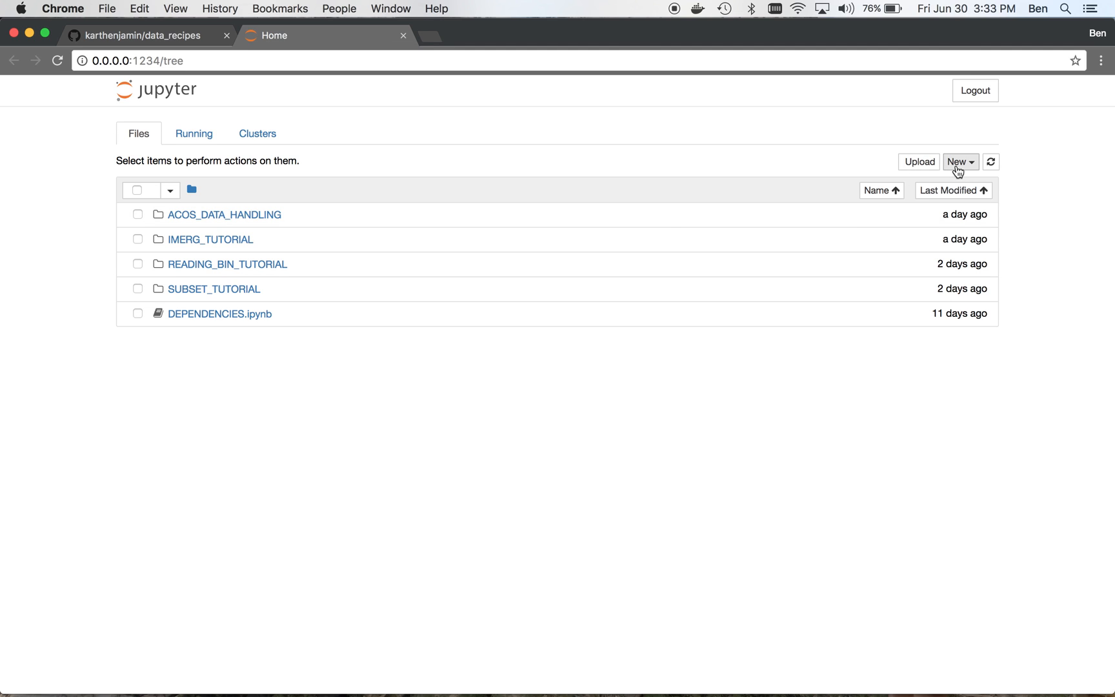
- Choose New > Python 3 on the Jupyter home page for an untitled notebook
{"action": "left_click", "coordinate": [959, 162]}
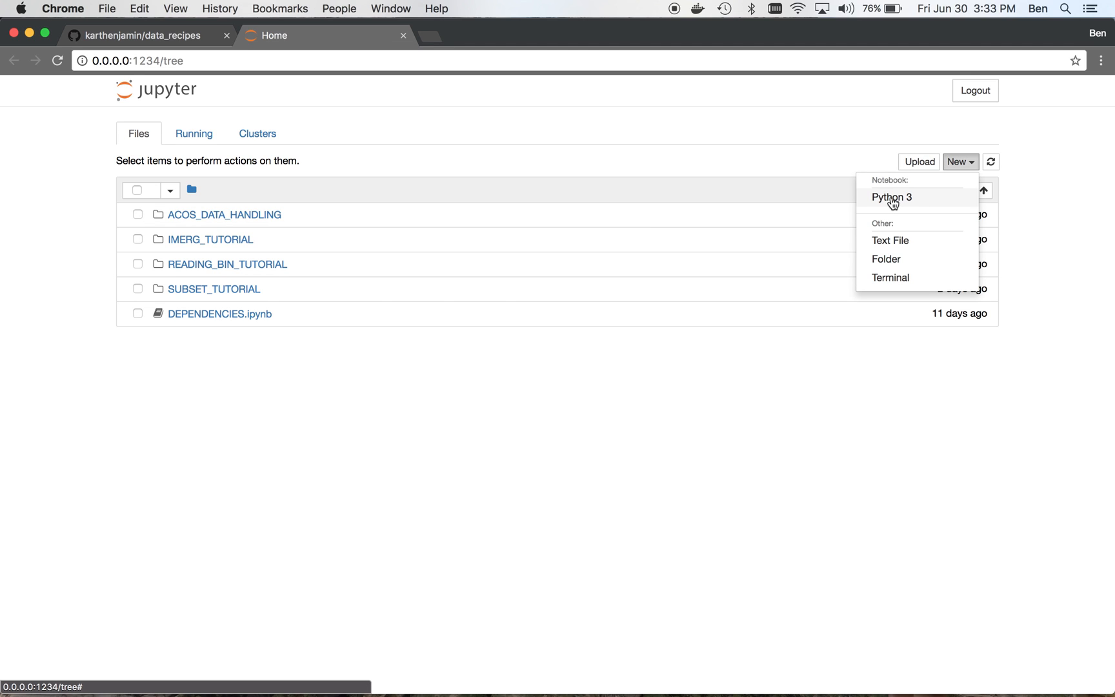
{"action": "left_click", "coordinate": [890, 197]}
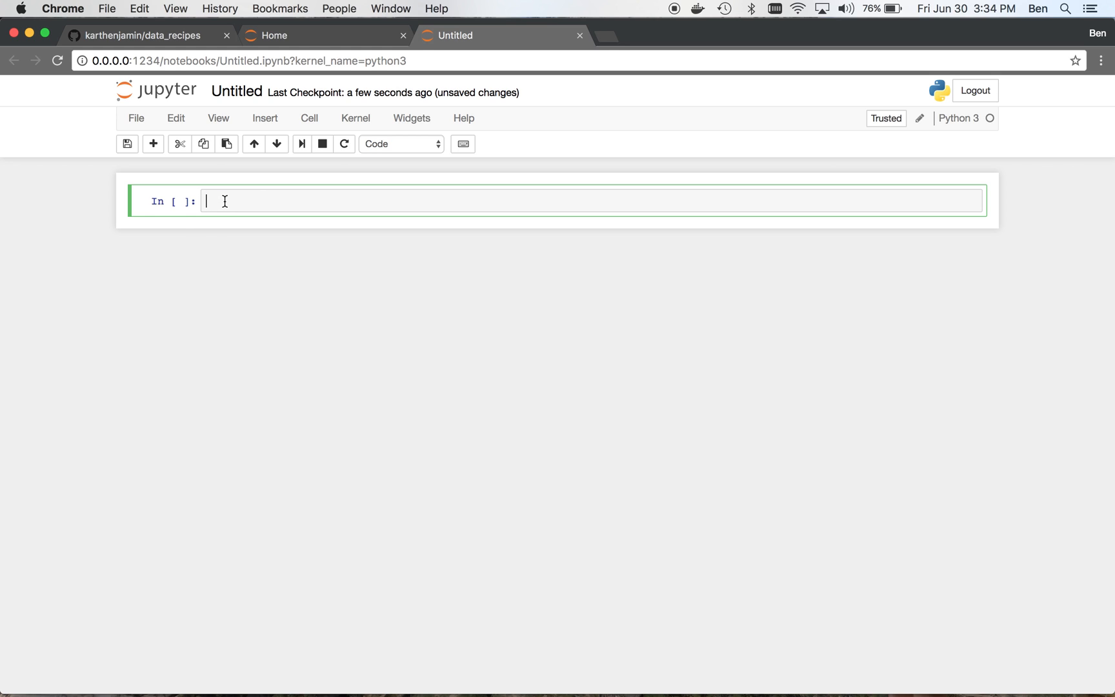
- Run print("hello world") in the first cell, then reselect that cell
{"action": "type", "text": "print(\"\")"}
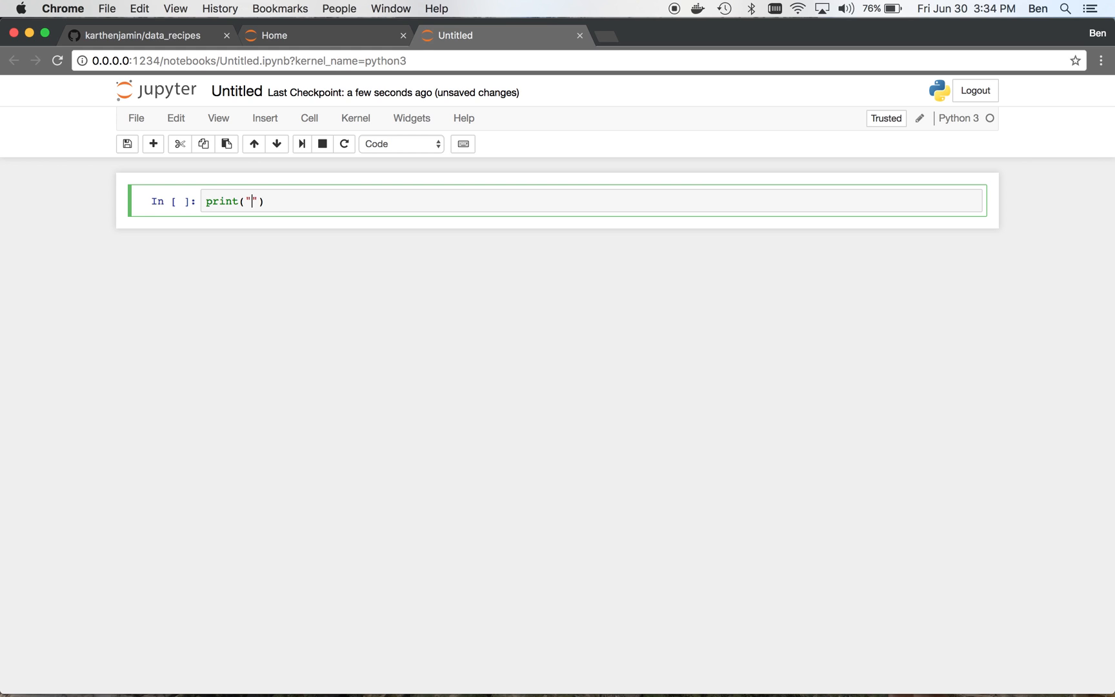
{"action": "key", "text": "shift+enter"}
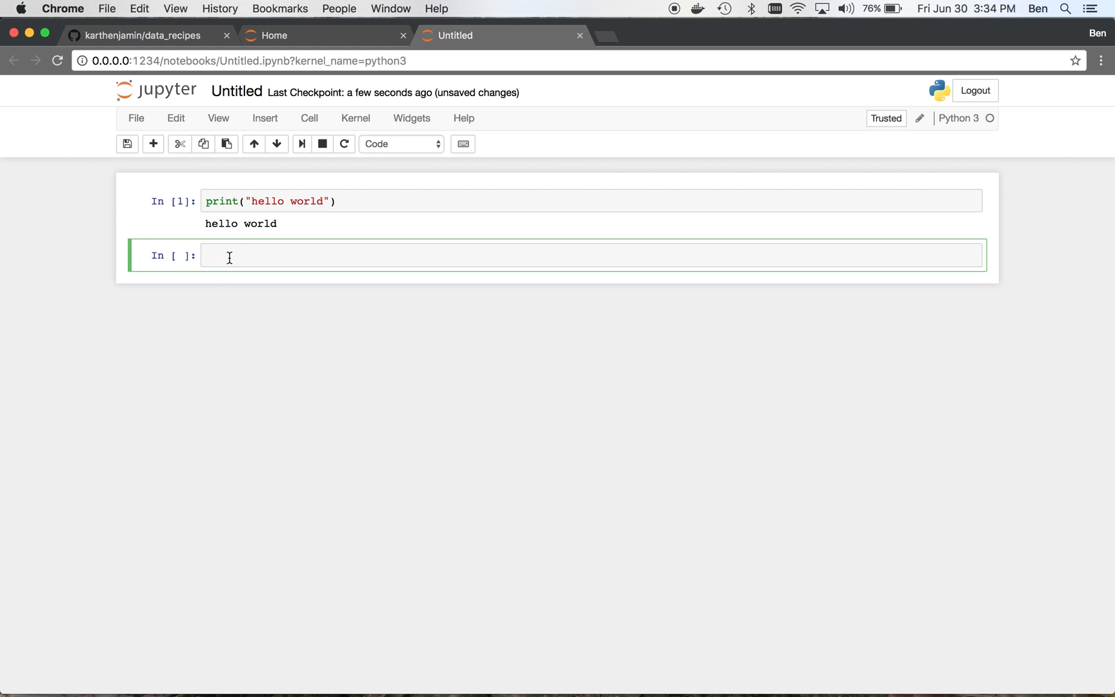
{"action": "mouse_move", "coordinate": [292, 211]}
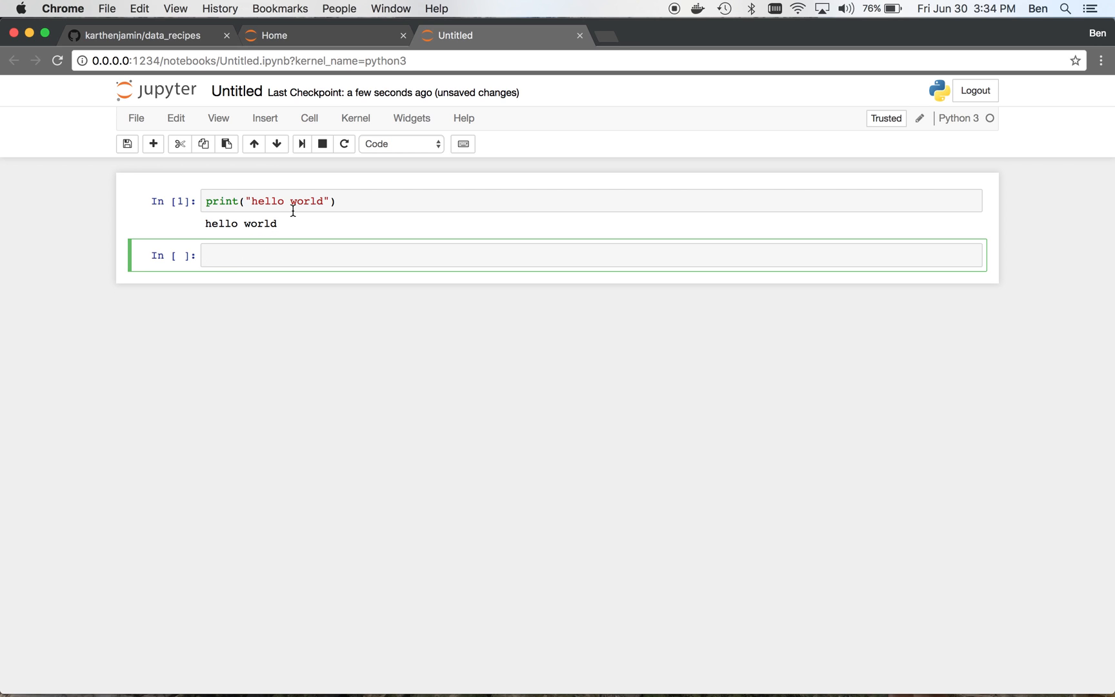
{"action": "left_click", "coordinate": [359, 202]}
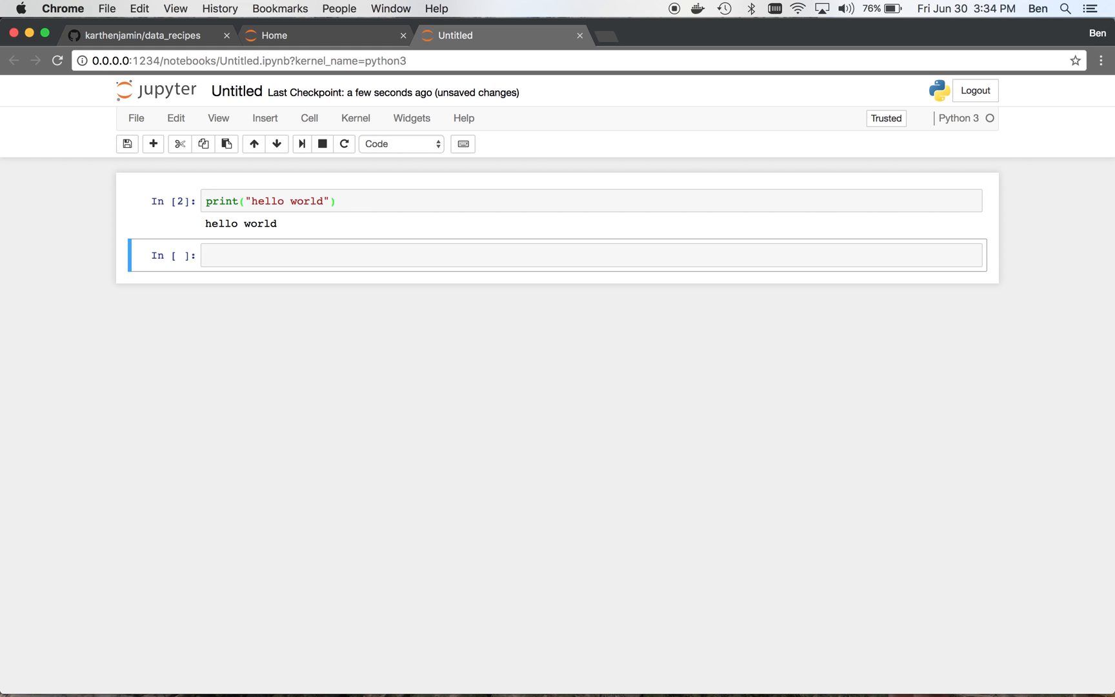
{"action": "mouse_move", "coordinate": [218, 227]}
{"action": "type", "text": "2 + 4"}
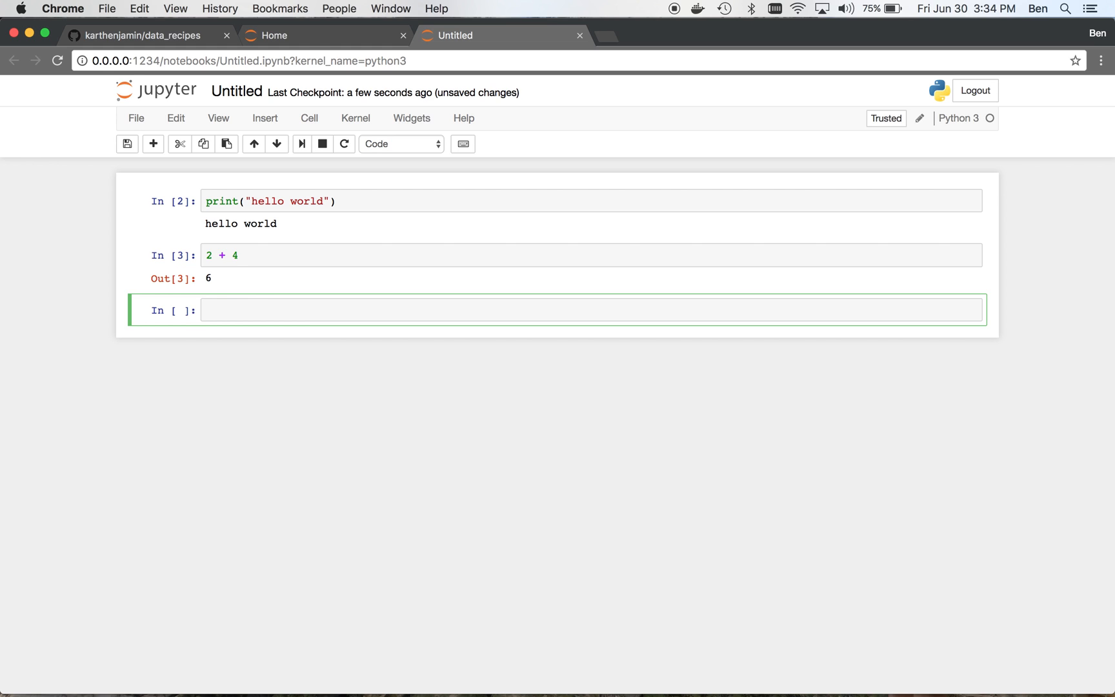
- Enter print("Don't make a new cell.") in a cell, then reselect the hello world cell
{"action": "type", "text": "print(\"Don\")"}
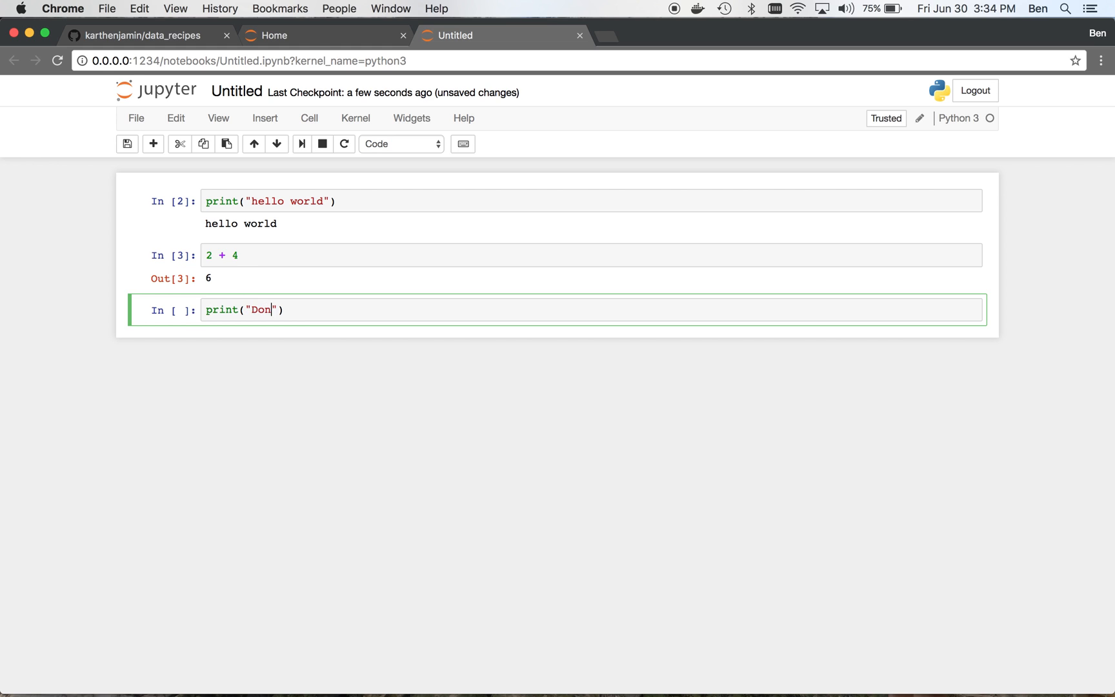
{"action": "type", "text": "'t make a new"}
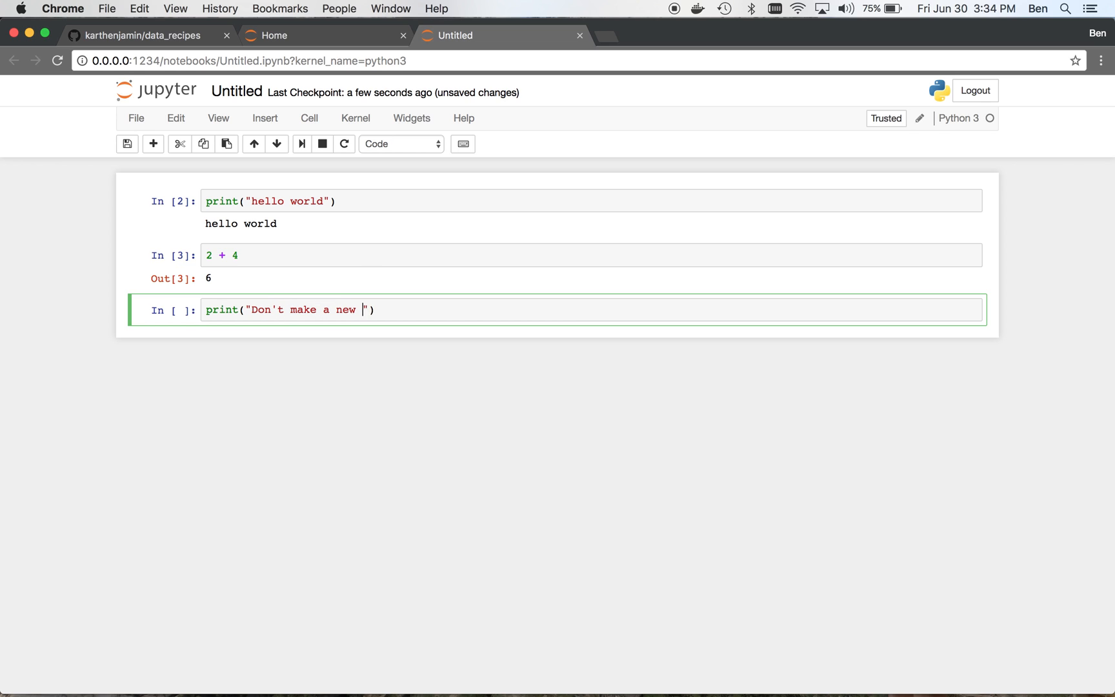
{"action": "type", "text": "cell."}
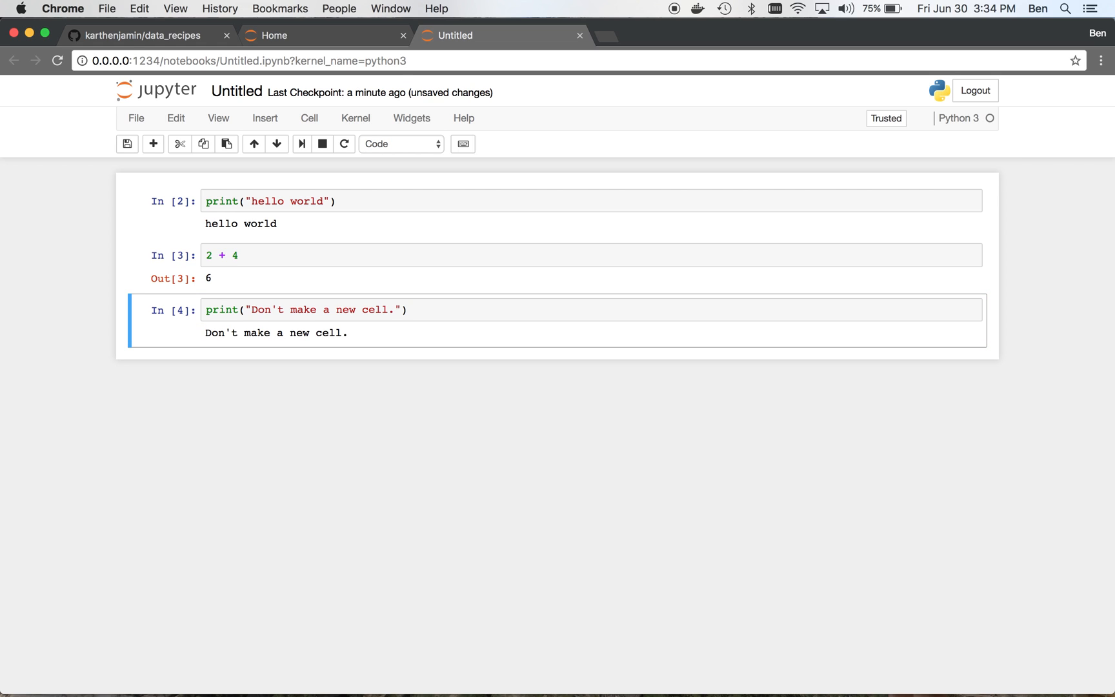
{"action": "mouse_move", "coordinate": [311, 386]}
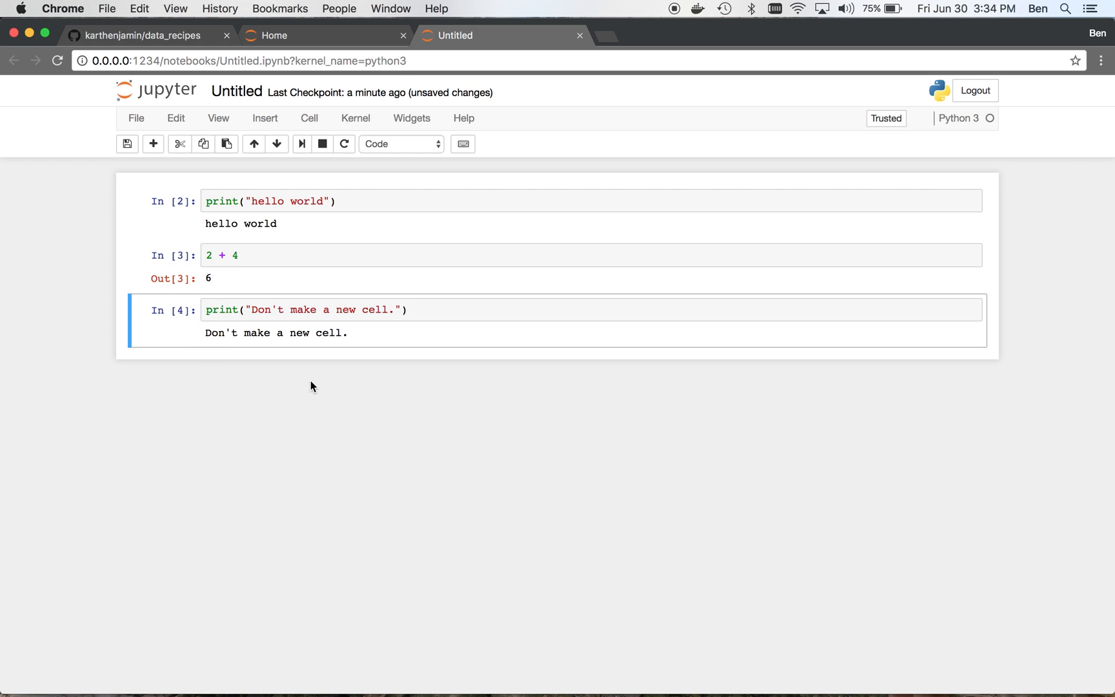
{"action": "mouse_move", "coordinate": [356, 235]}
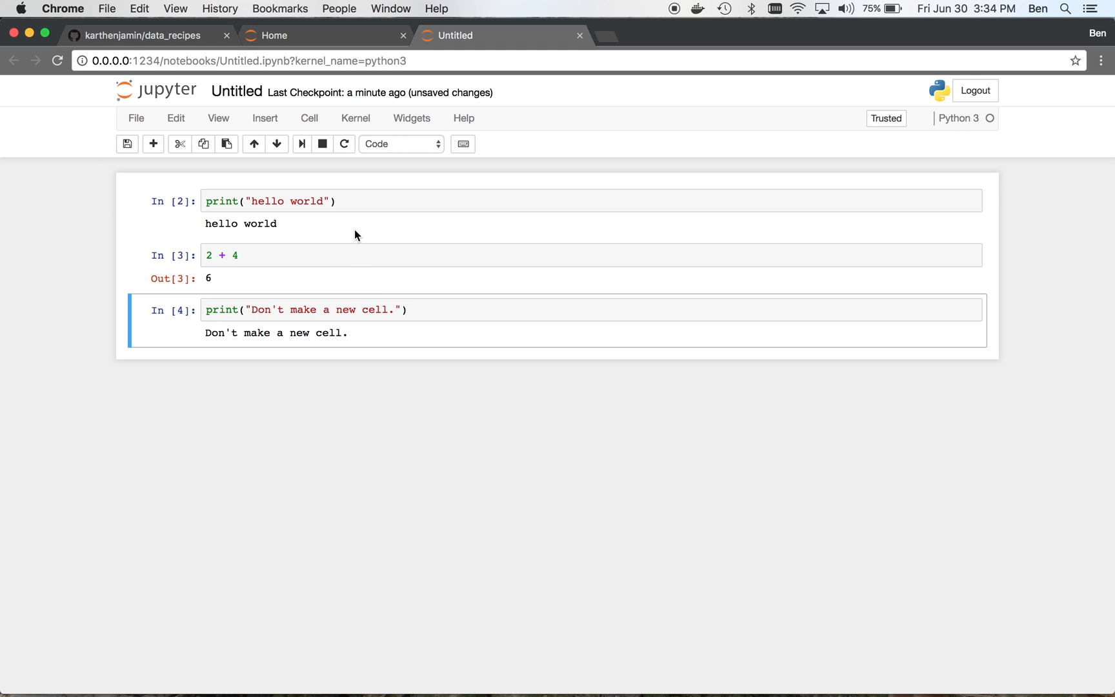
{"action": "mouse_move", "coordinate": [196, 216]}
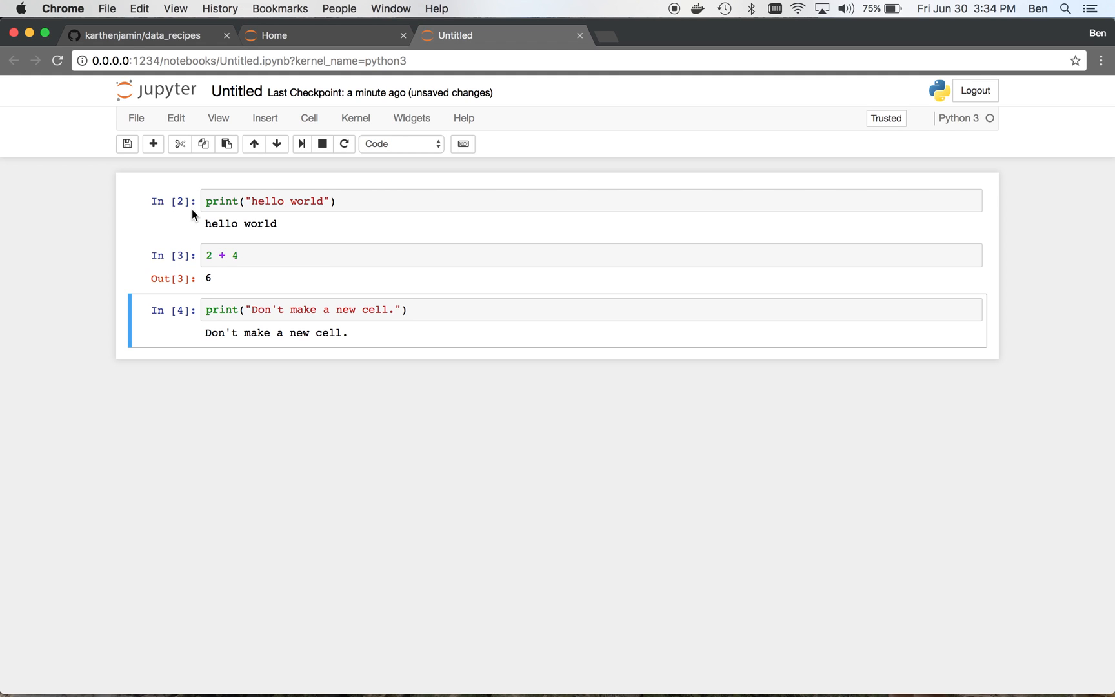
{"action": "mouse_move", "coordinate": [182, 208]}
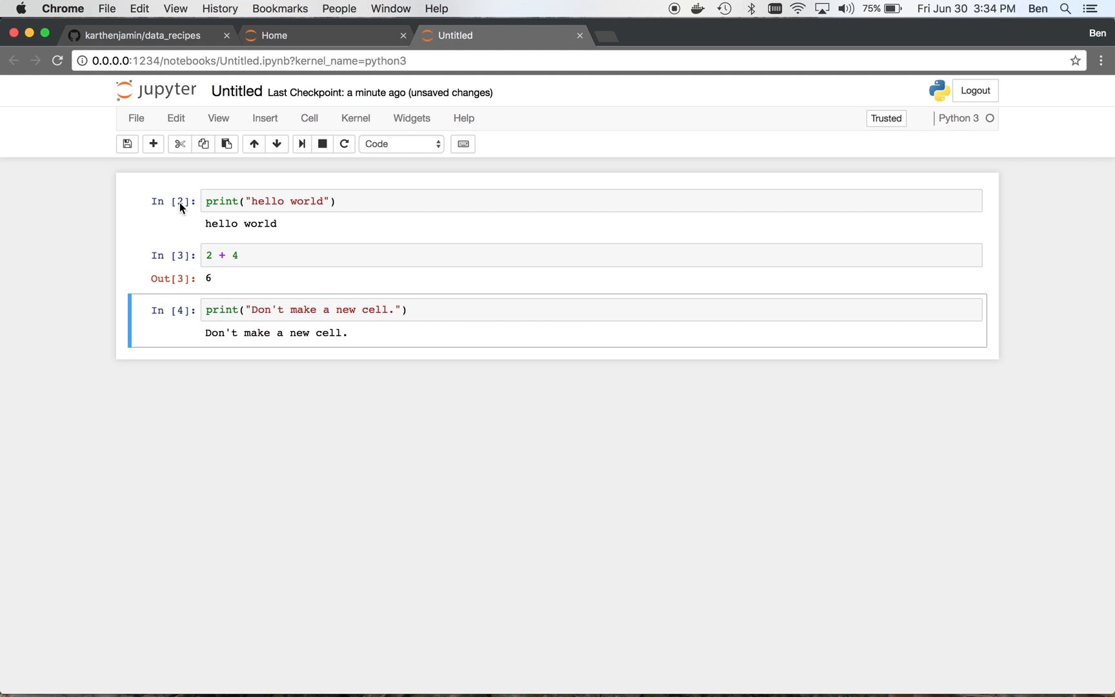
{"action": "left_click", "coordinate": [224, 201]}
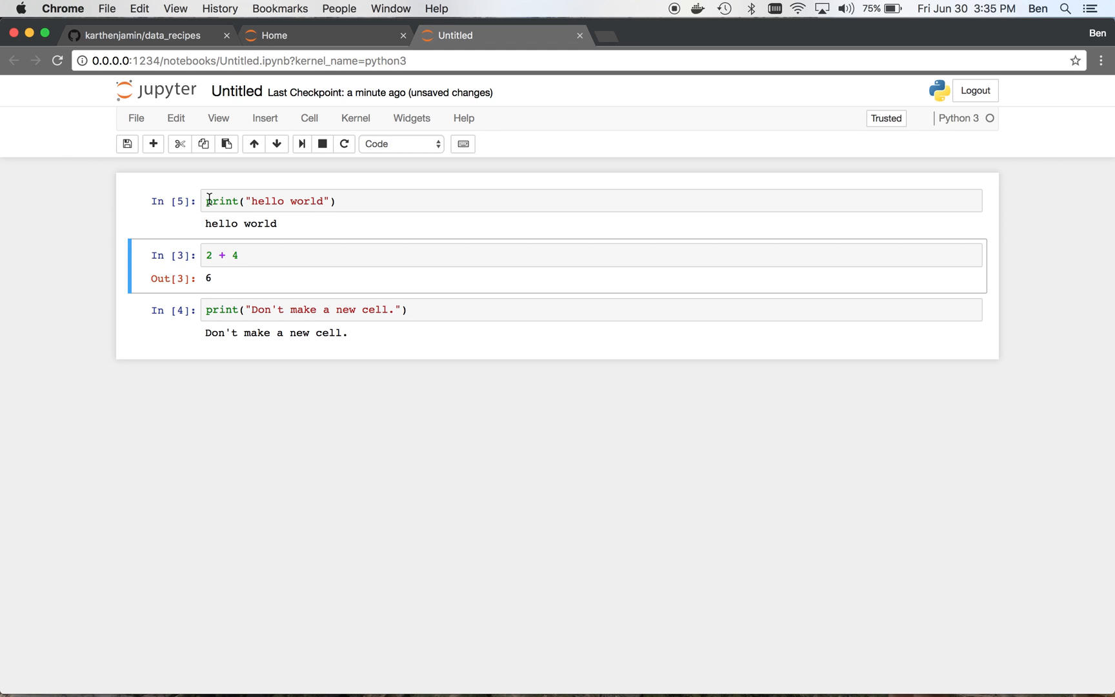
{"action": "mouse_move", "coordinate": [197, 322]}
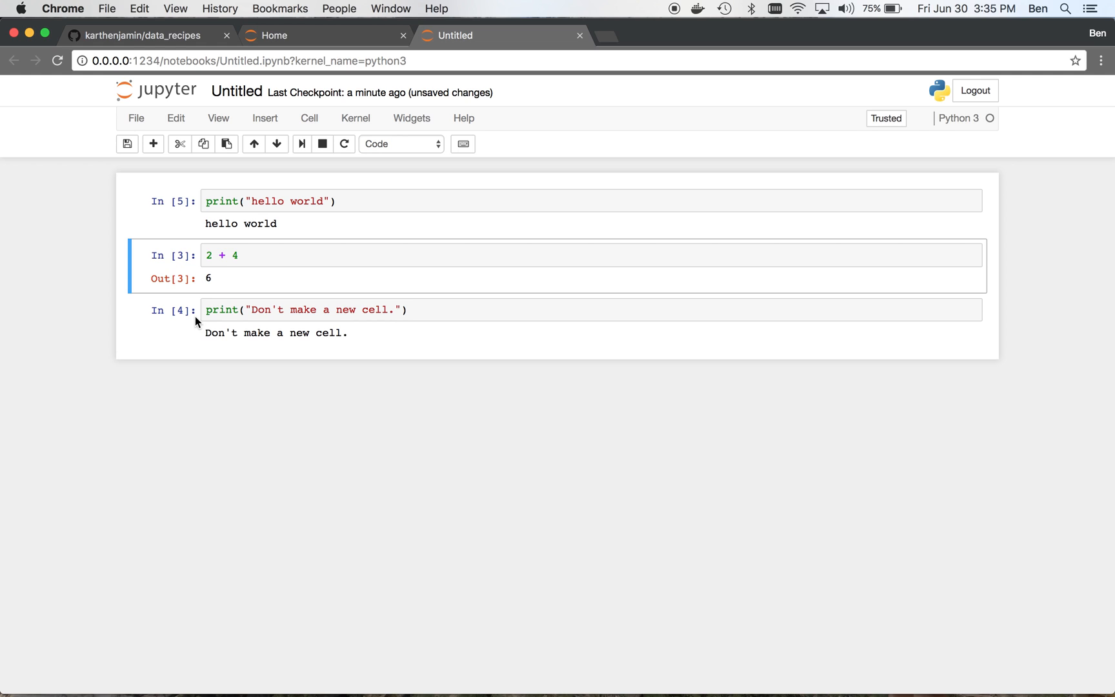
{"action": "mouse_move", "coordinate": [283, 243]}
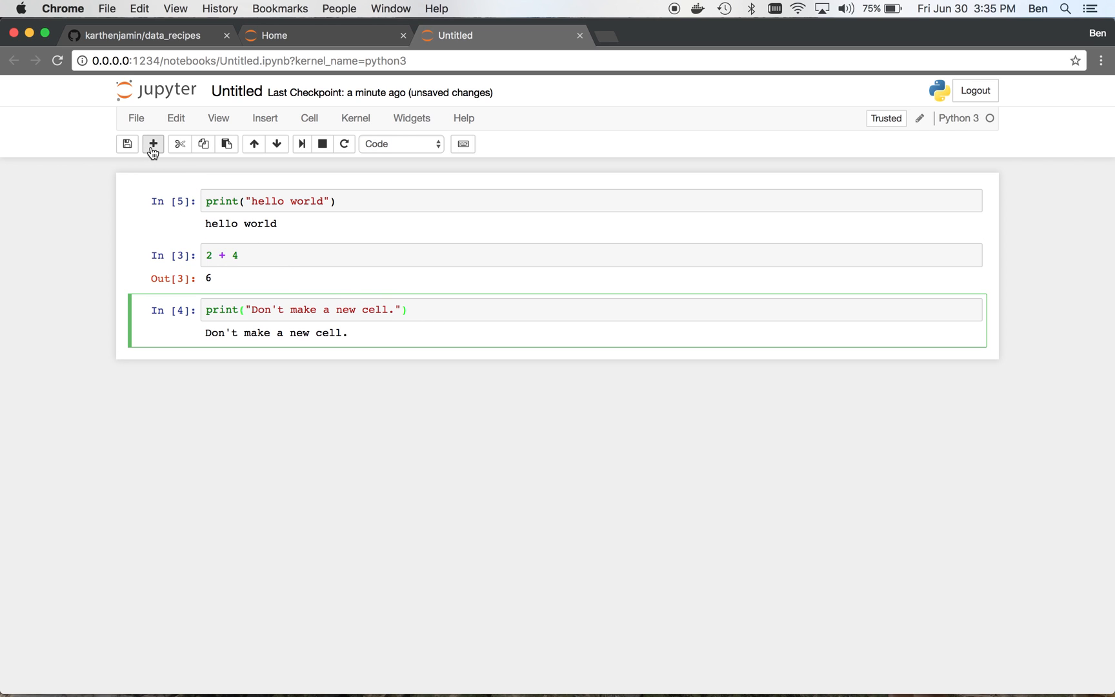
- Insert a new Markdown cell containing 'This is markdown'
{"action": "left_click", "coordinate": [153, 144]}
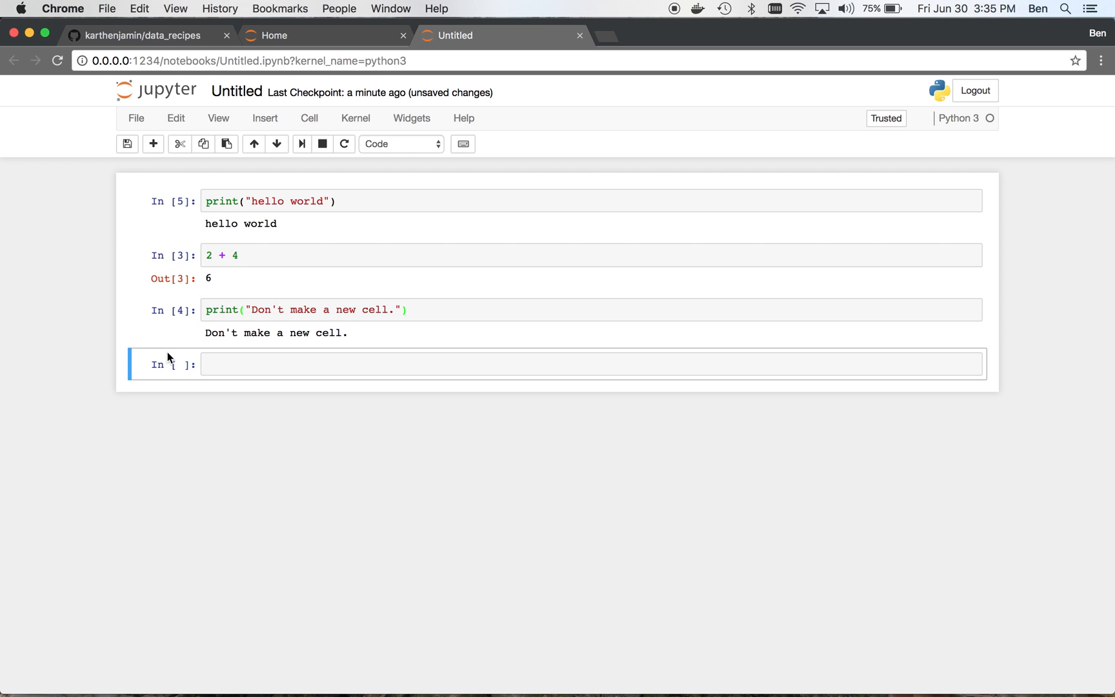
{"action": "mouse_move", "coordinate": [180, 365]}
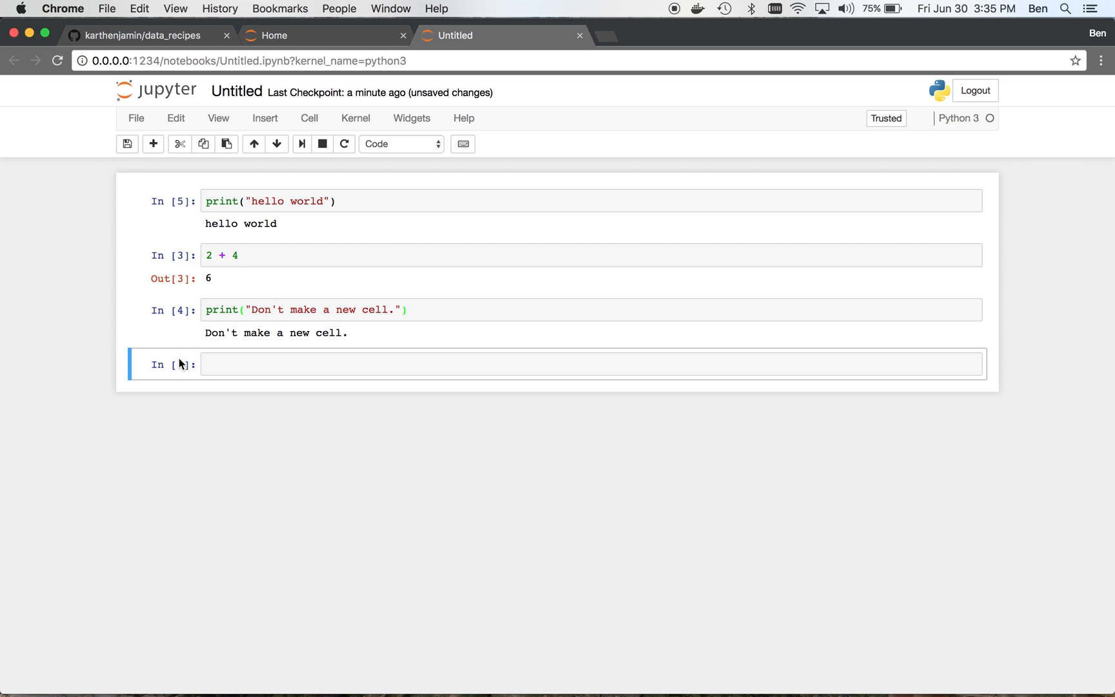
{"action": "left_click", "coordinate": [400, 144]}
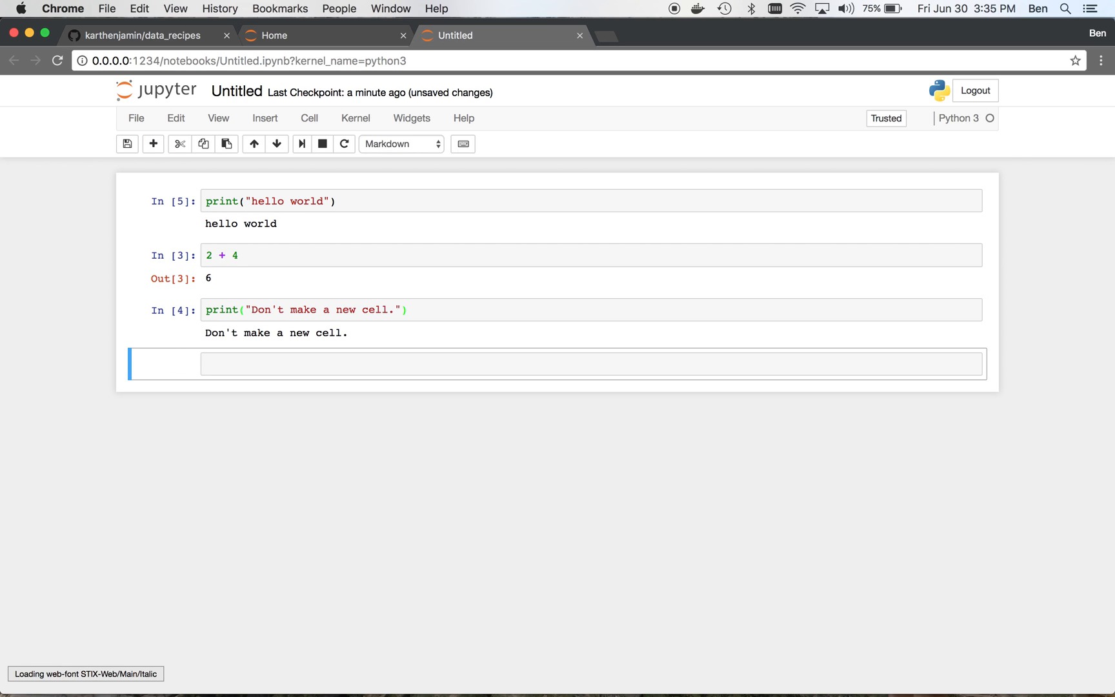
{"action": "mouse_move", "coordinate": [190, 377]}
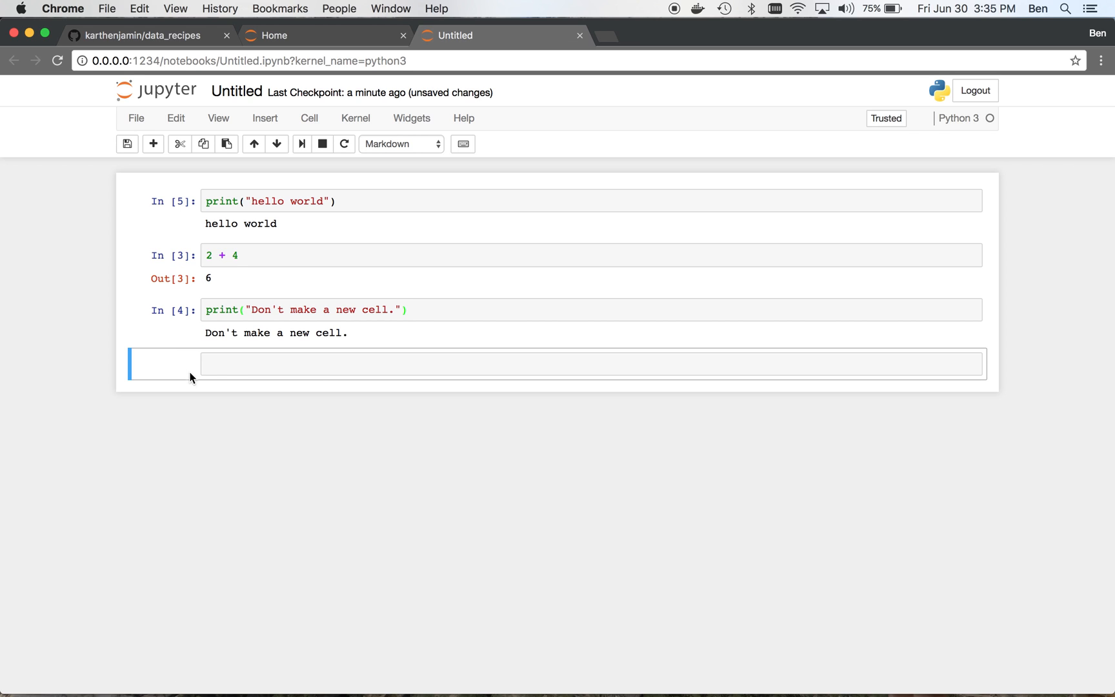
{"action": "type", "text": "This is"}
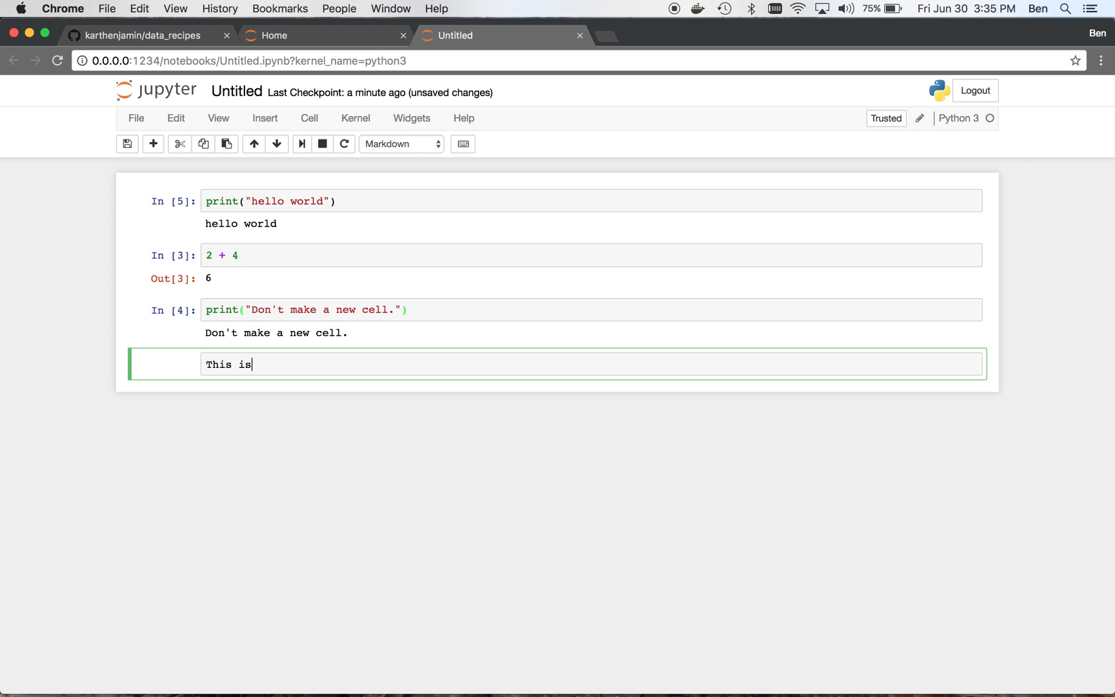
{"action": "type", "text": "markdown"}
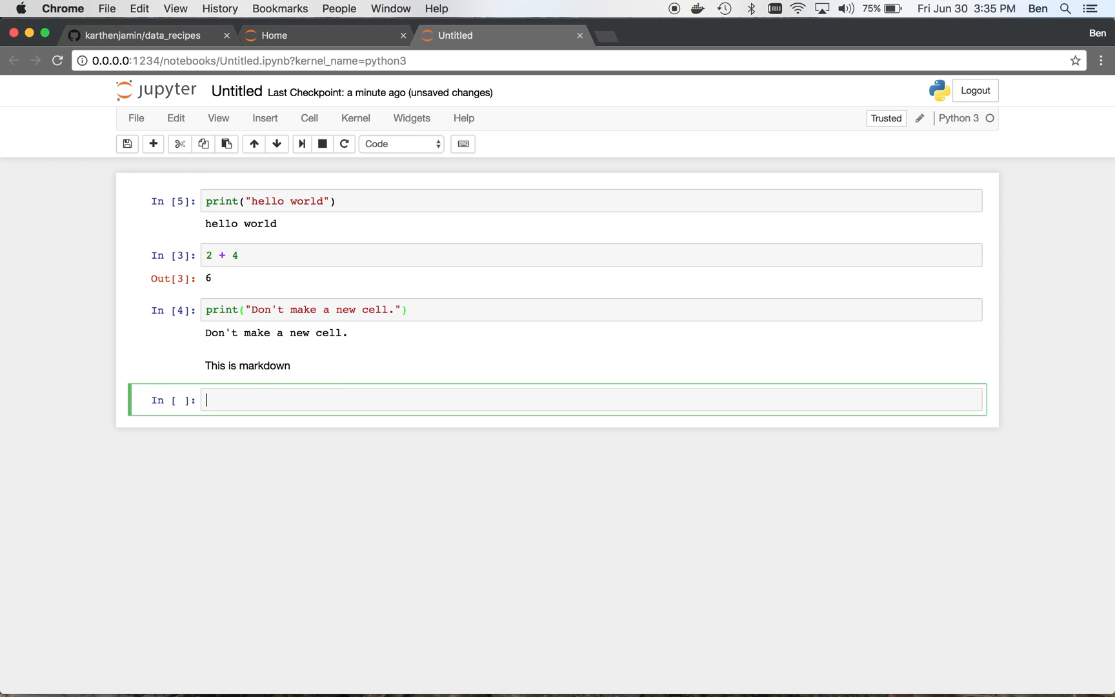
{"action": "mouse_move", "coordinate": [206, 369]}
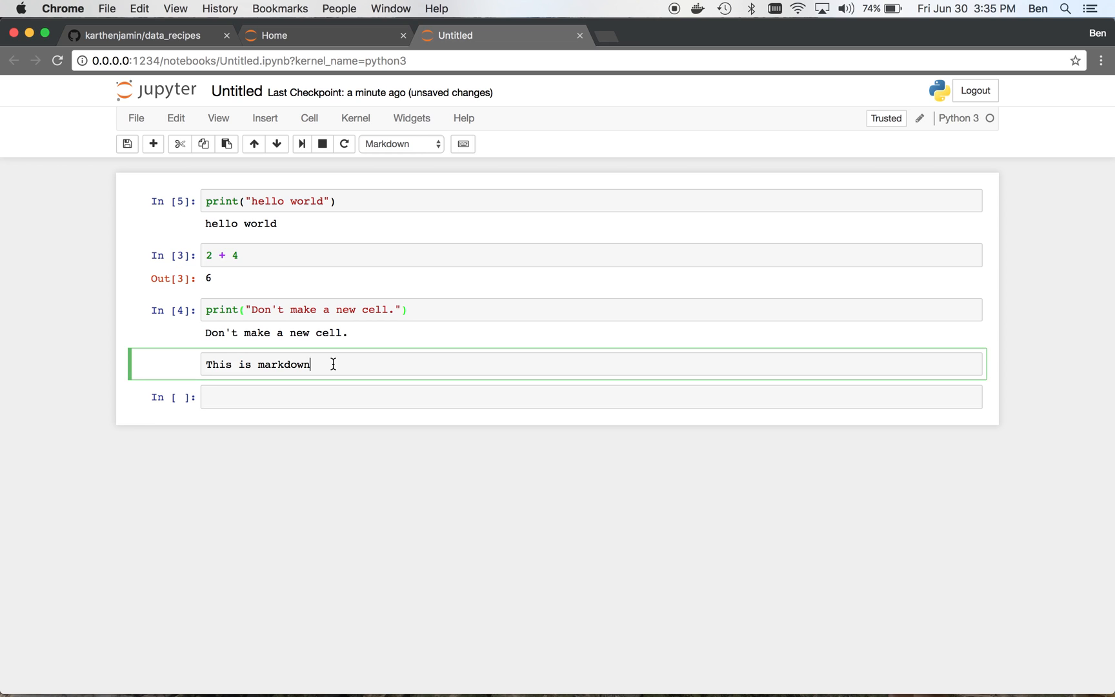
- Add a '# this is a title' heading and a subtitle heading, then render the cell
{"action": "type", "text": "# this is a"}
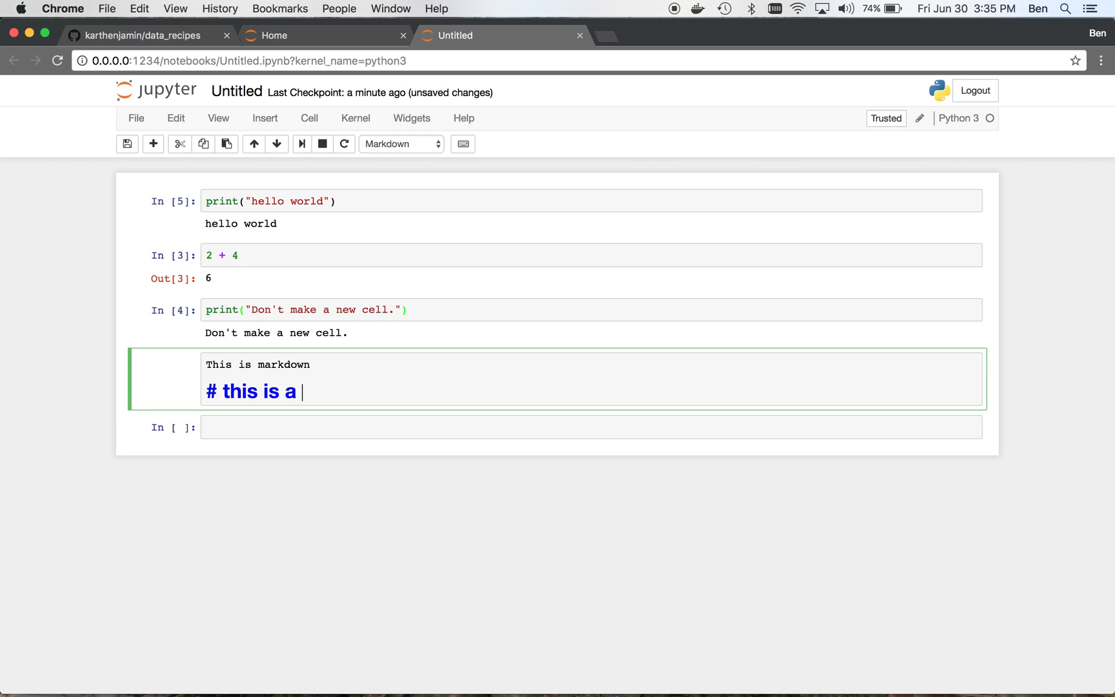
{"action": "type", "text": "title"}
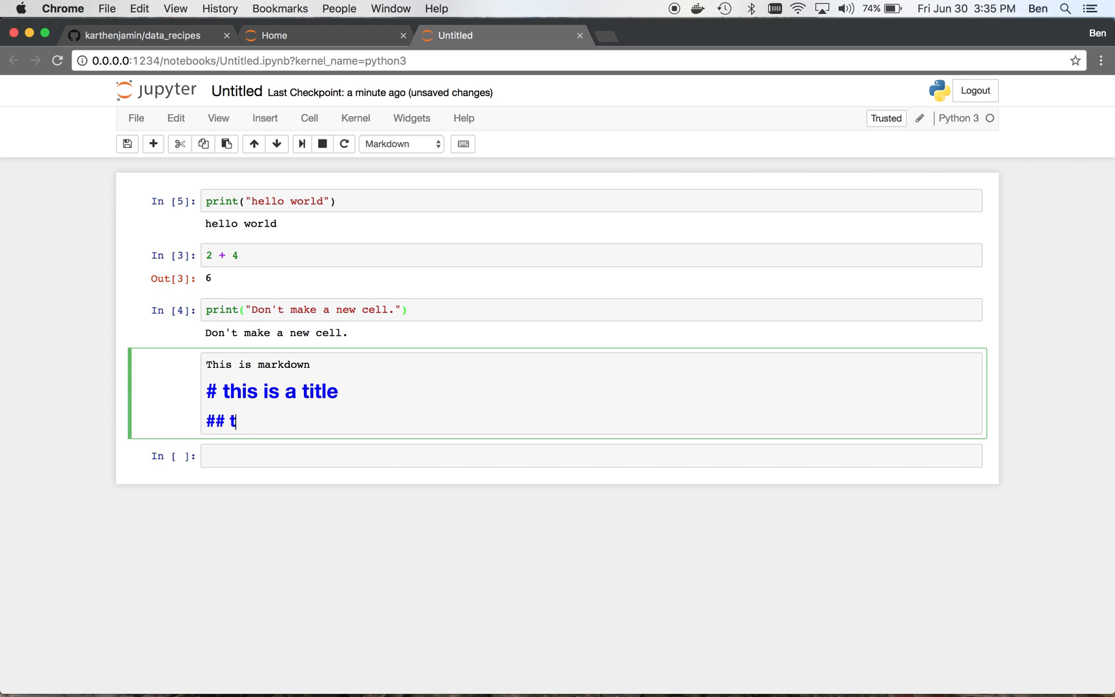
{"action": "type", "text": "his is a subtitle"}
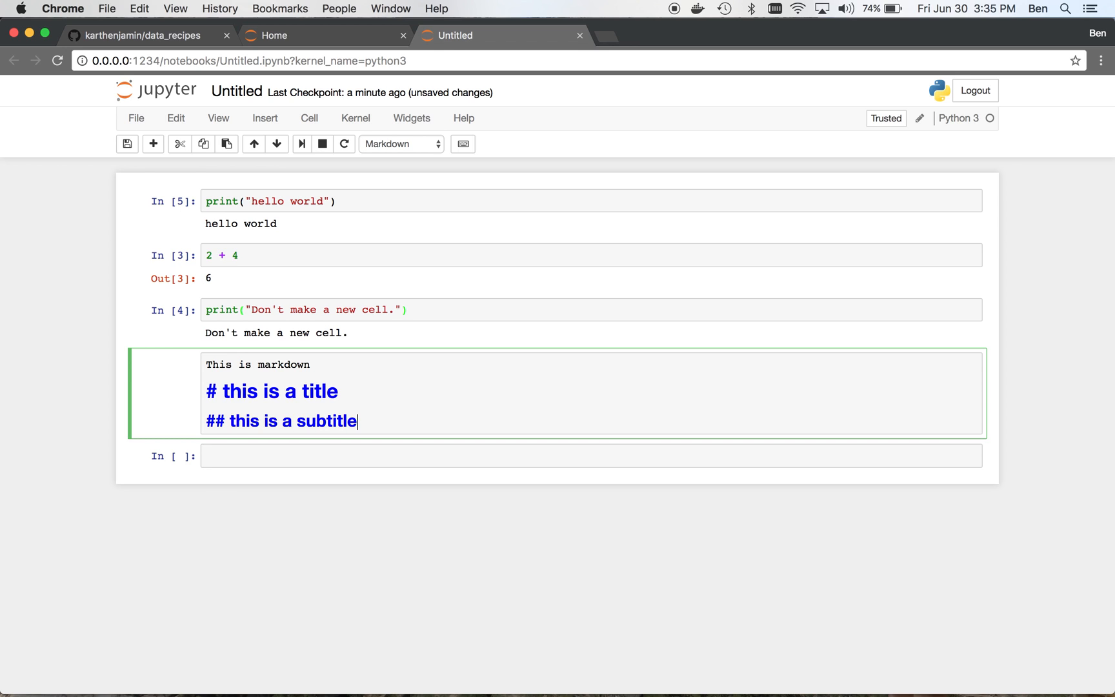
{"action": "key", "text": "shift+enter"}
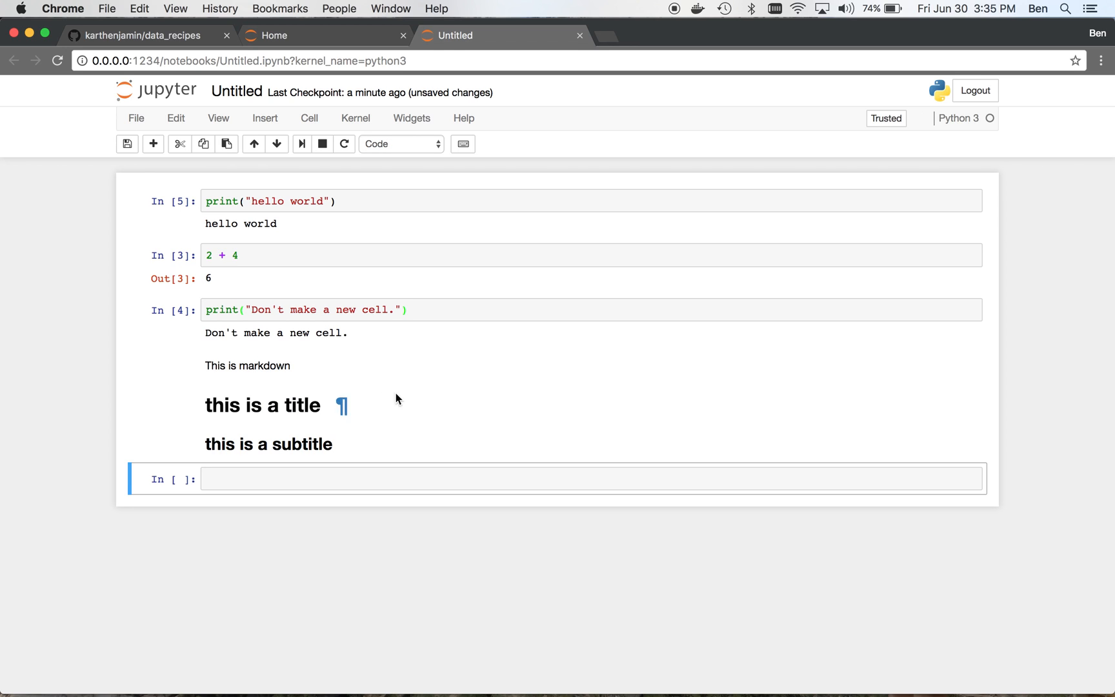
{"action": "mouse_move", "coordinate": [204, 411]}
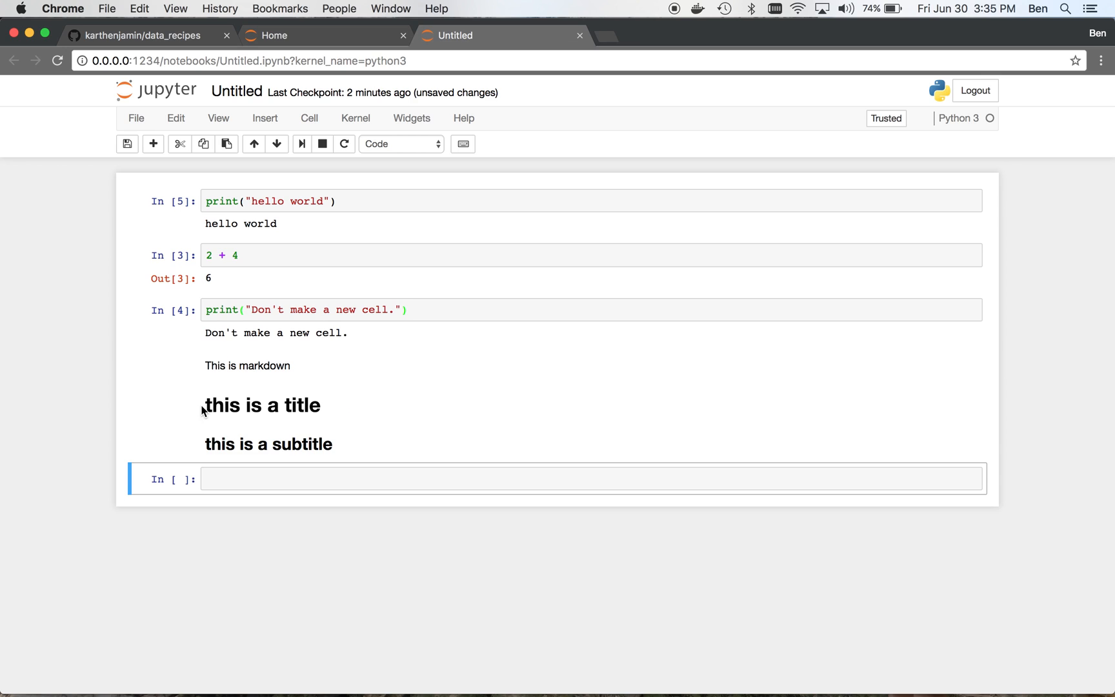
{"action": "mouse_move", "coordinate": [334, 433]}
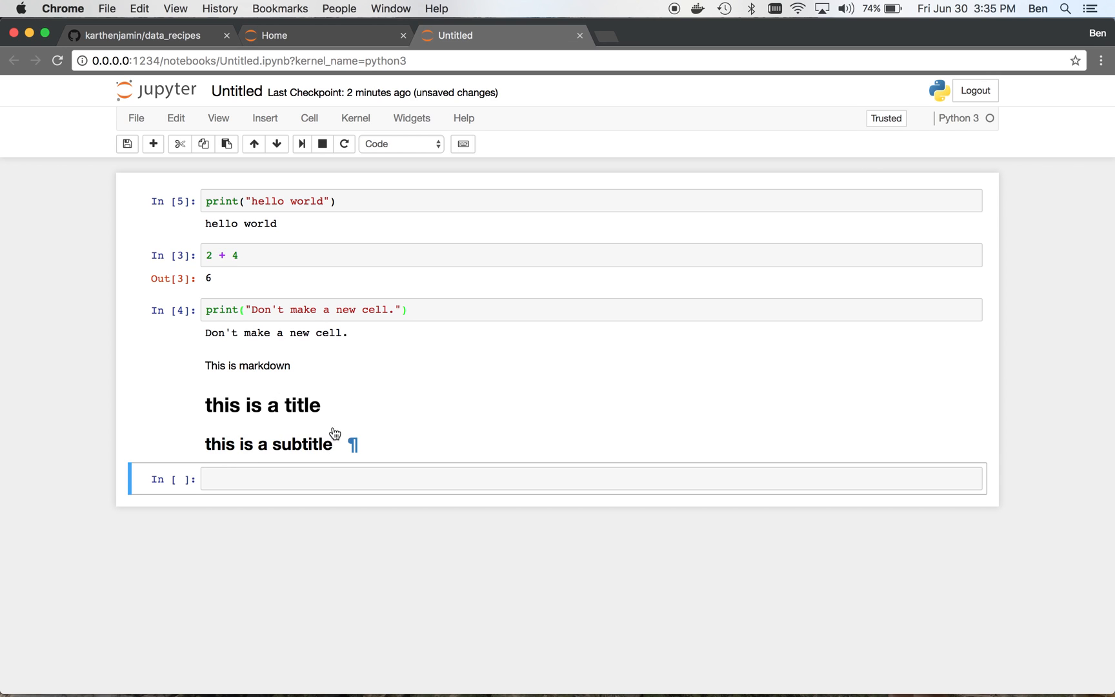
{"action": "mouse_move", "coordinate": [301, 438]}
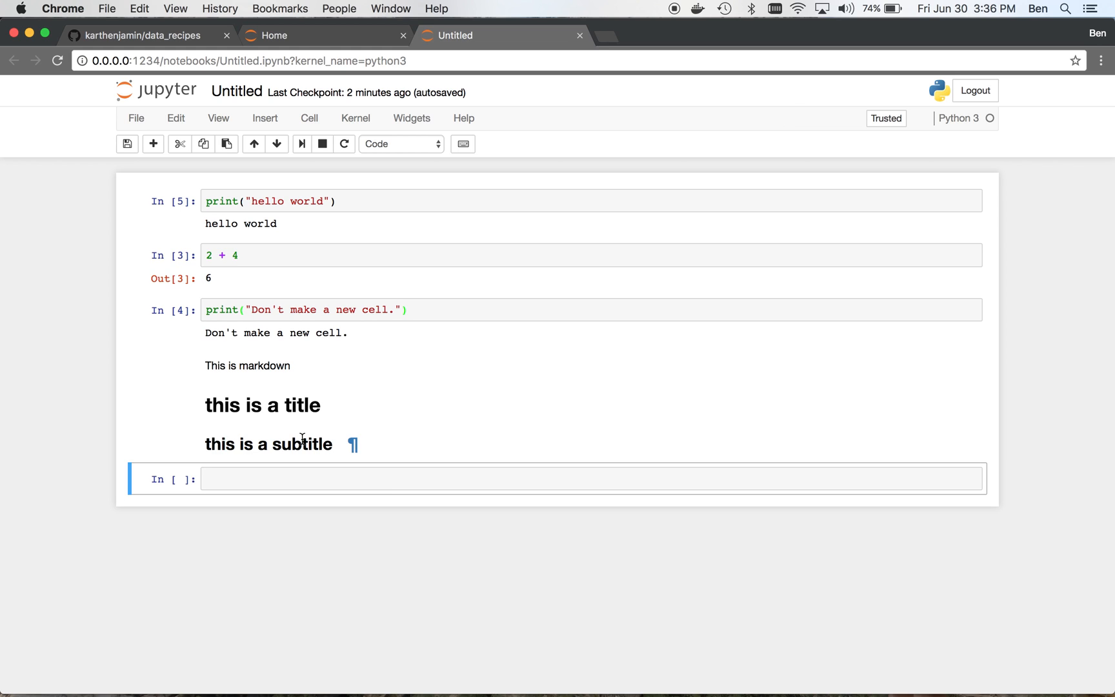
{"action": "mouse_move", "coordinate": [246, 564]}
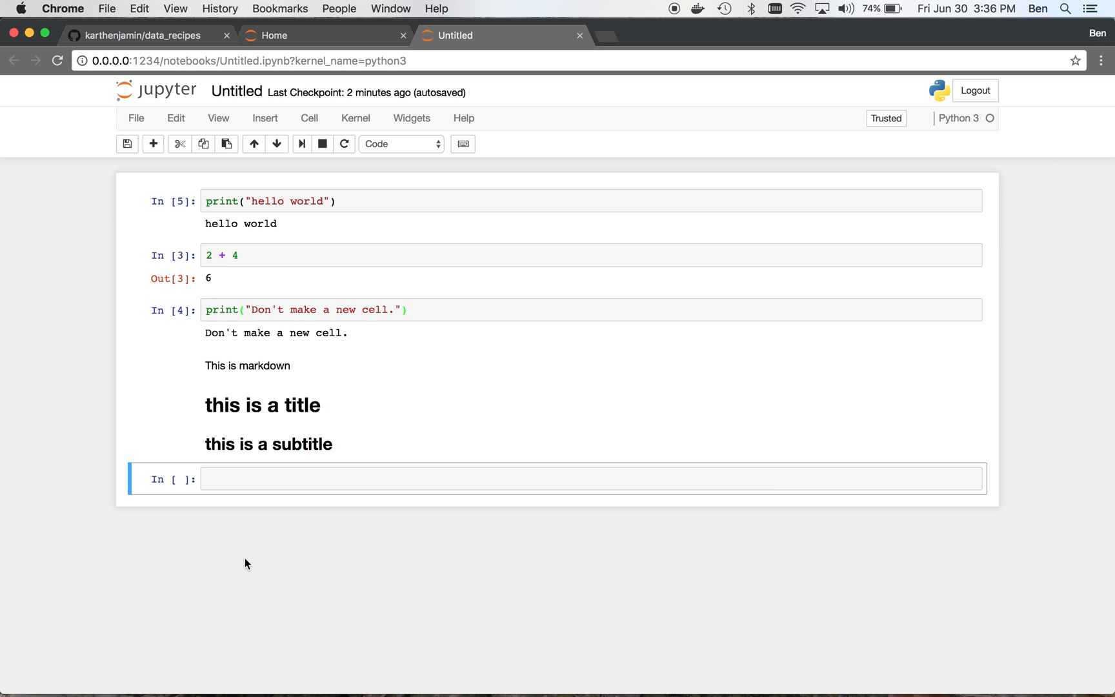
{"action": "mouse_move", "coordinate": [258, 481]}
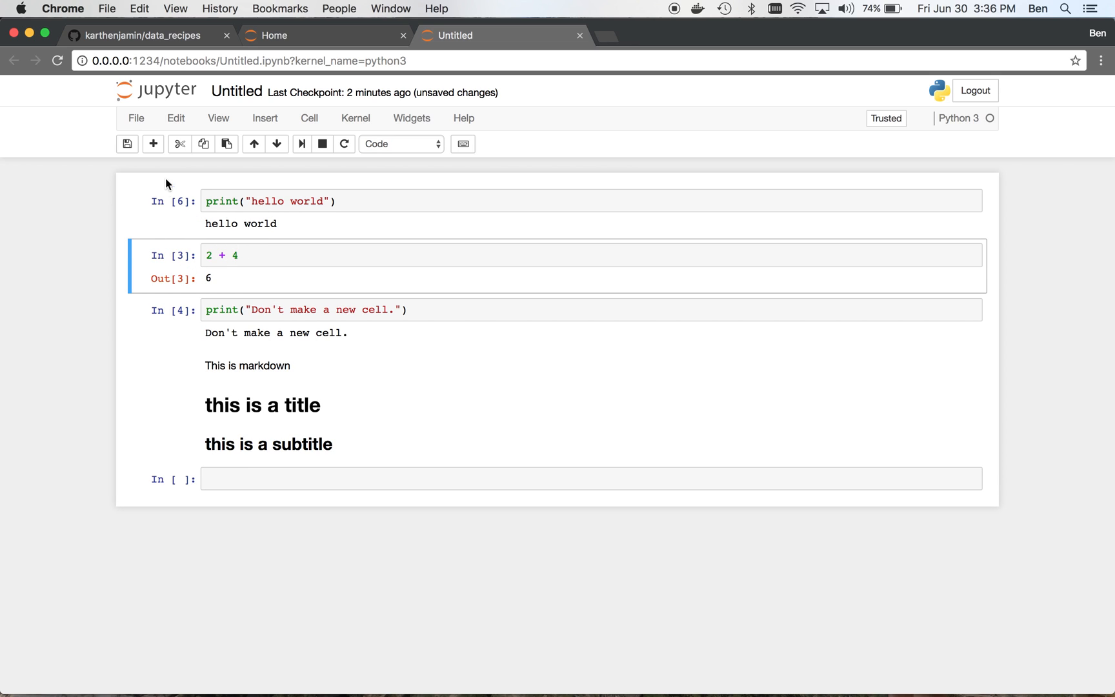
- Insert a cell and move it up, then add a print(x) cell below hi
{"action": "left_click", "coordinate": [153, 144]}
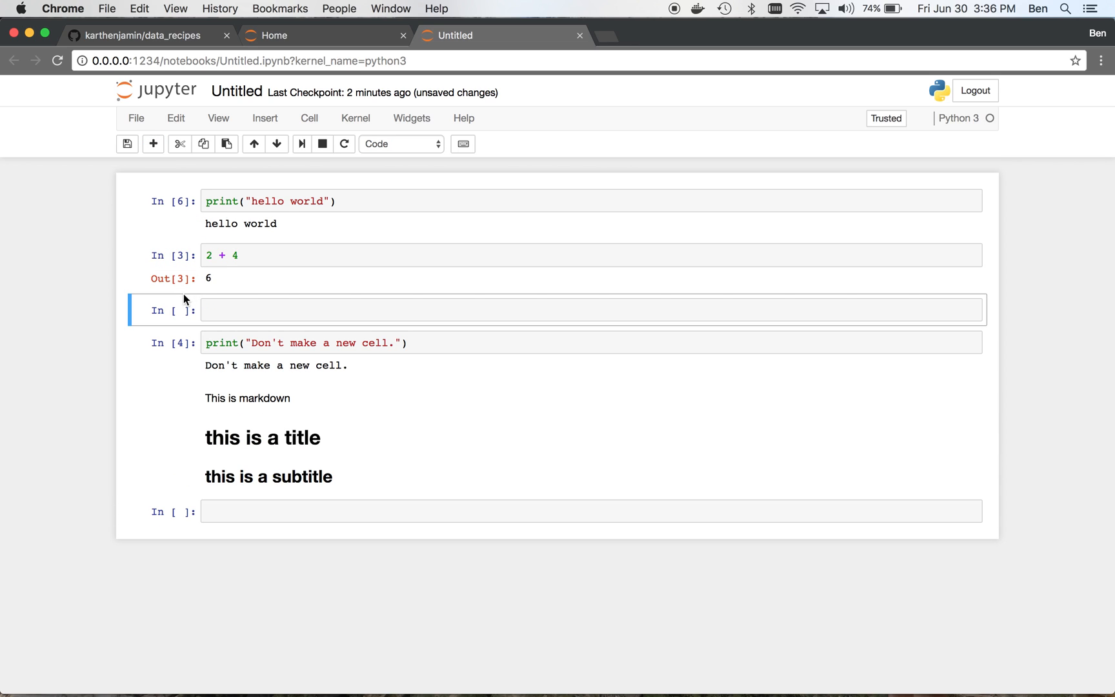
{"action": "left_click", "coordinate": [253, 143]}
{"action": "type", "text": "print(\"hi\")"}
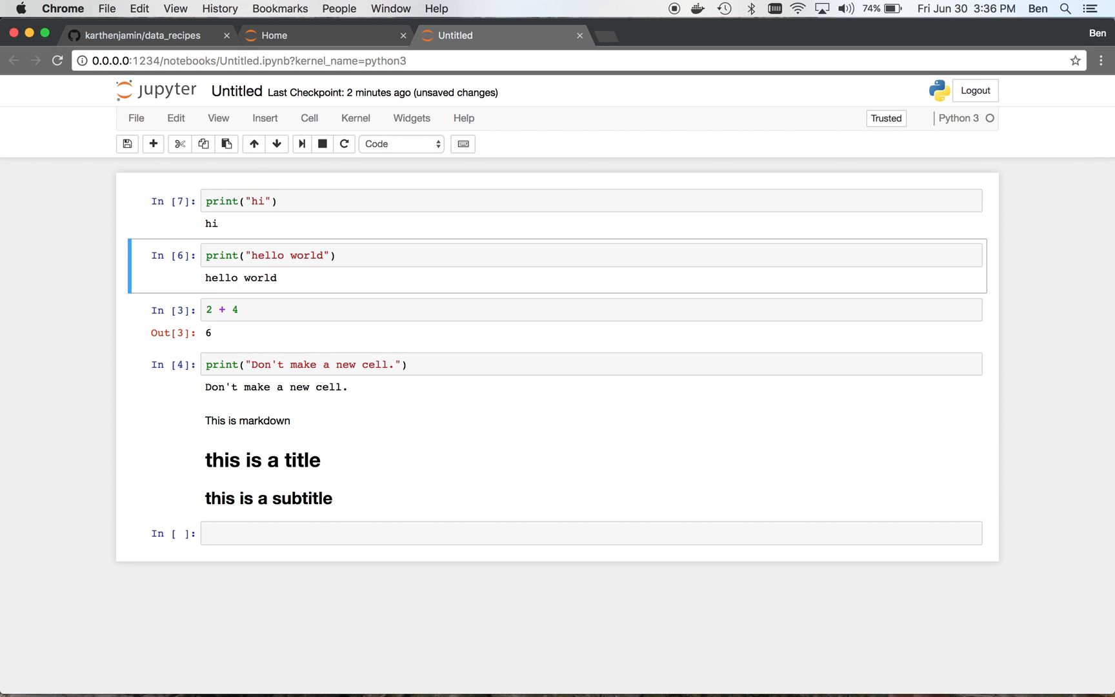
{"action": "mouse_move", "coordinate": [227, 534]}
{"action": "type", "text": "x = 10"}
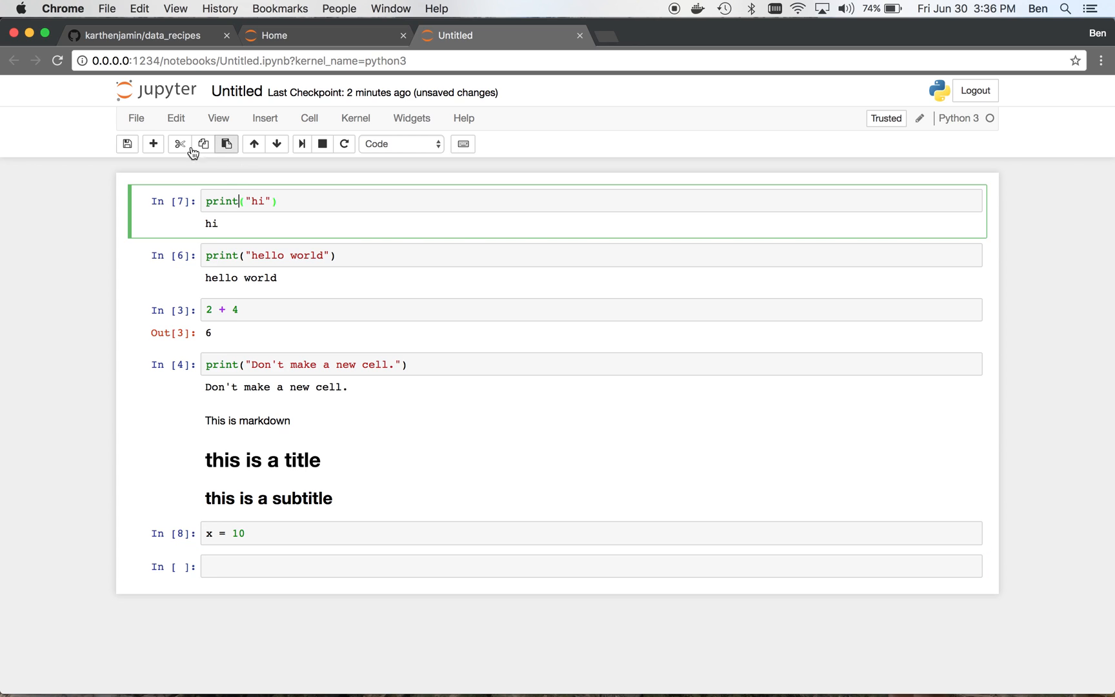
{"action": "left_click", "coordinate": [153, 143]}
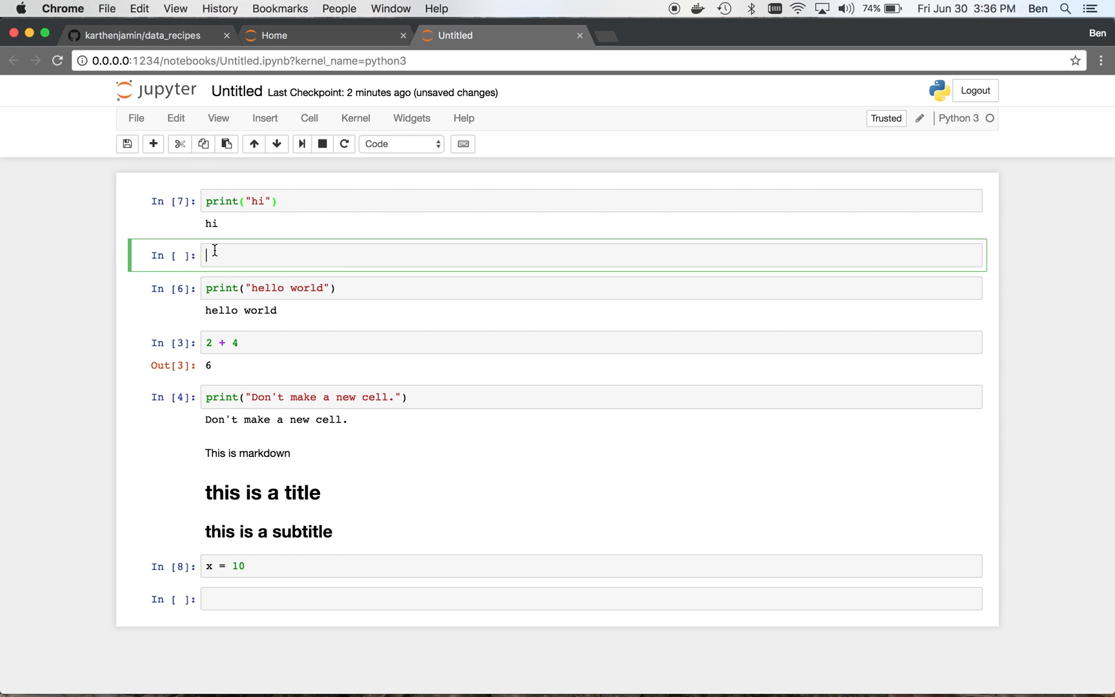
{"action": "type", "text": "pritn(="}
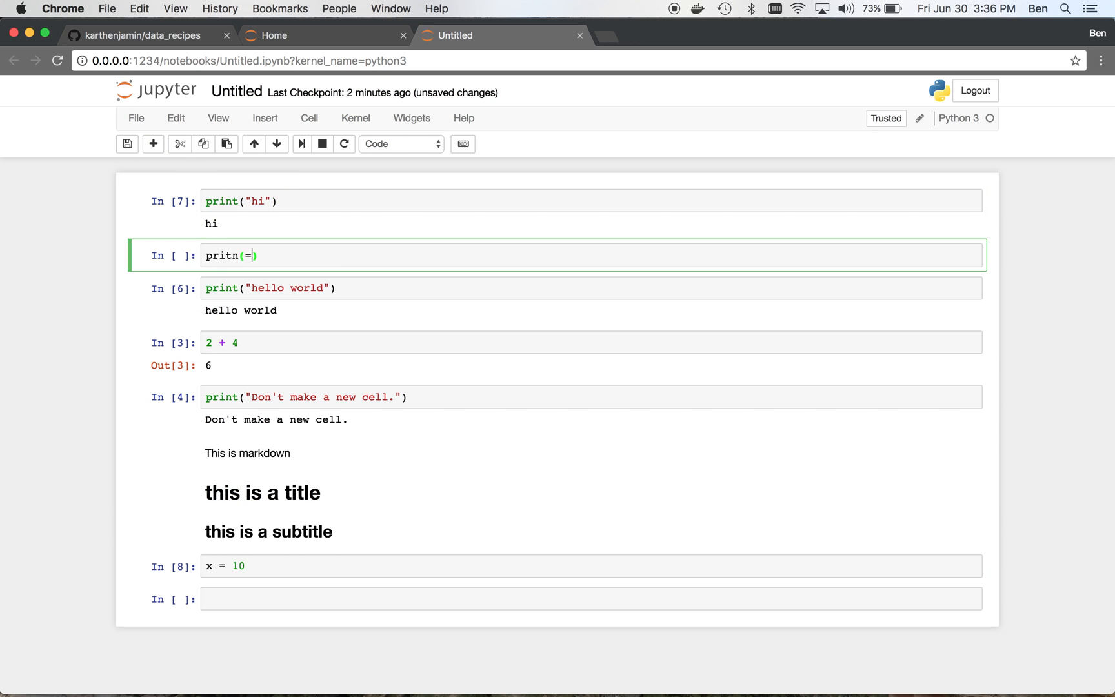
{"action": "type", "text": "print(x)"}
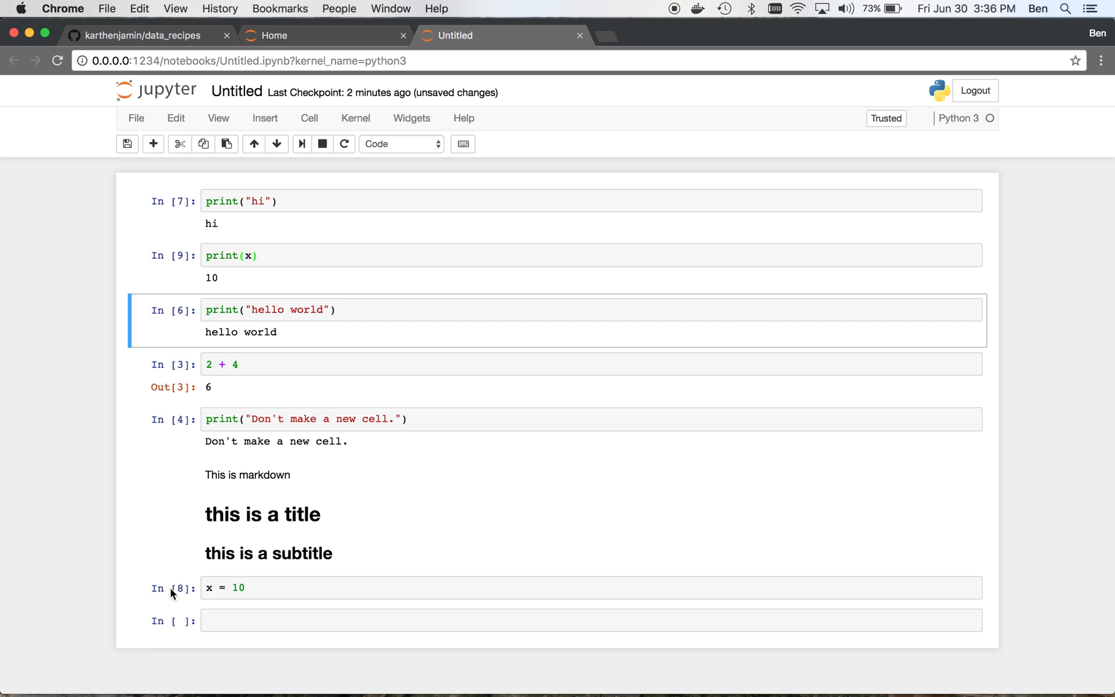
{"action": "mouse_move", "coordinate": [182, 598]}
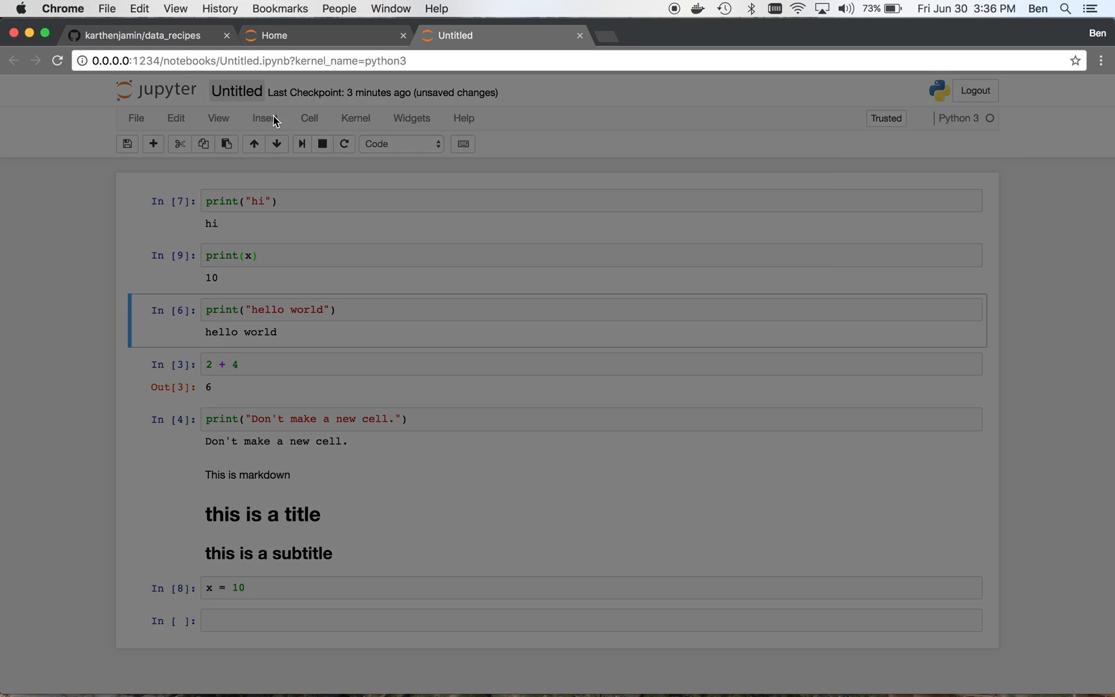
- Rename the notebook to 'my notebook', close it, and reopen it from the file list
{"action": "type", "text": "my new"}
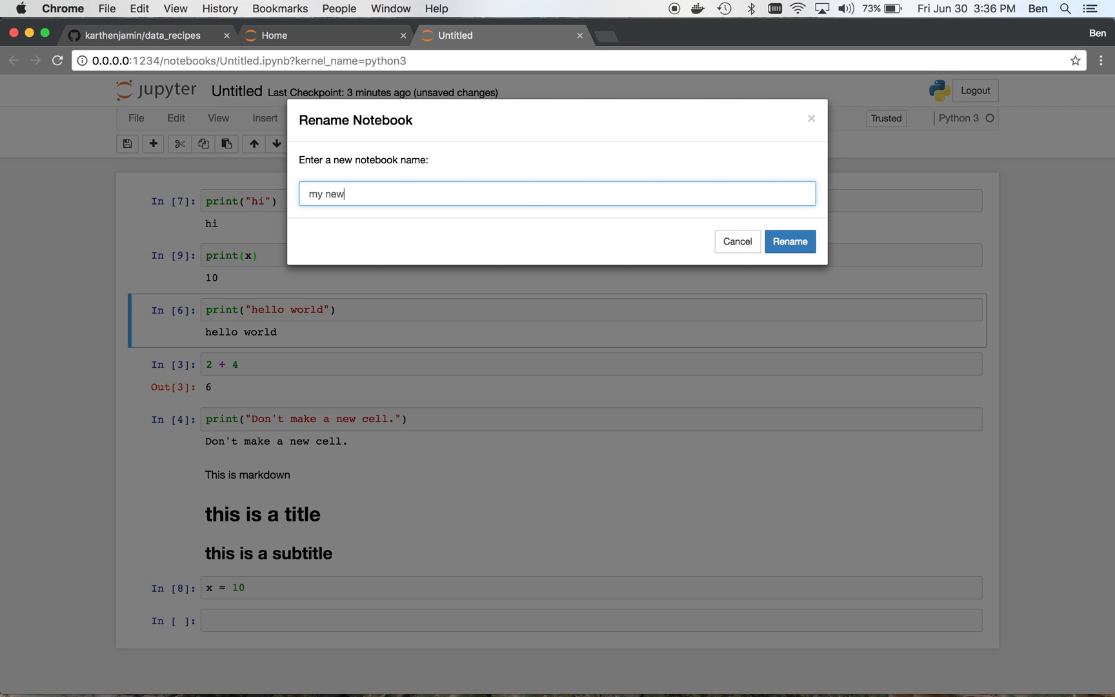
{"action": "left_click", "coordinate": [789, 242]}
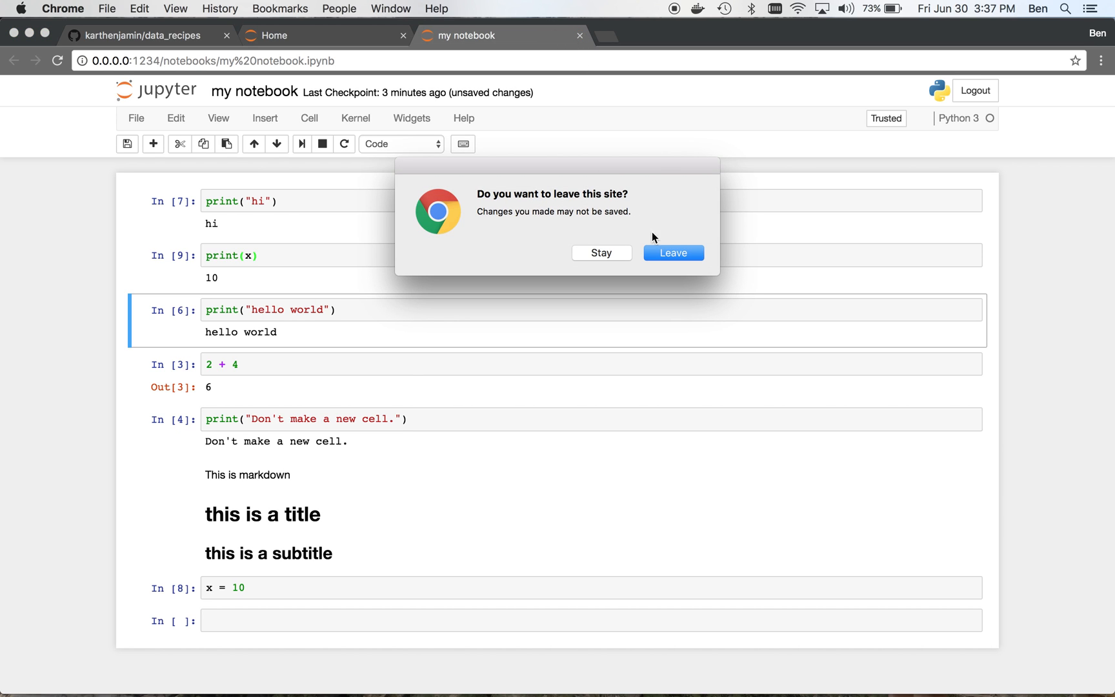
{"action": "left_click", "coordinate": [600, 252]}
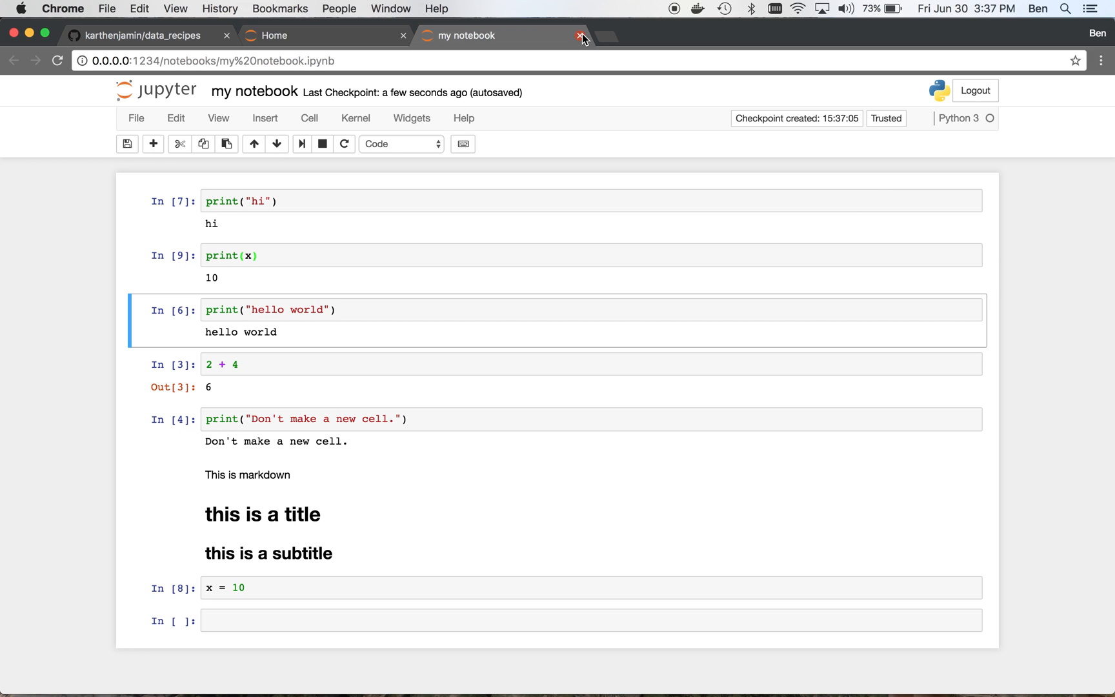
{"action": "left_click", "coordinate": [582, 35]}
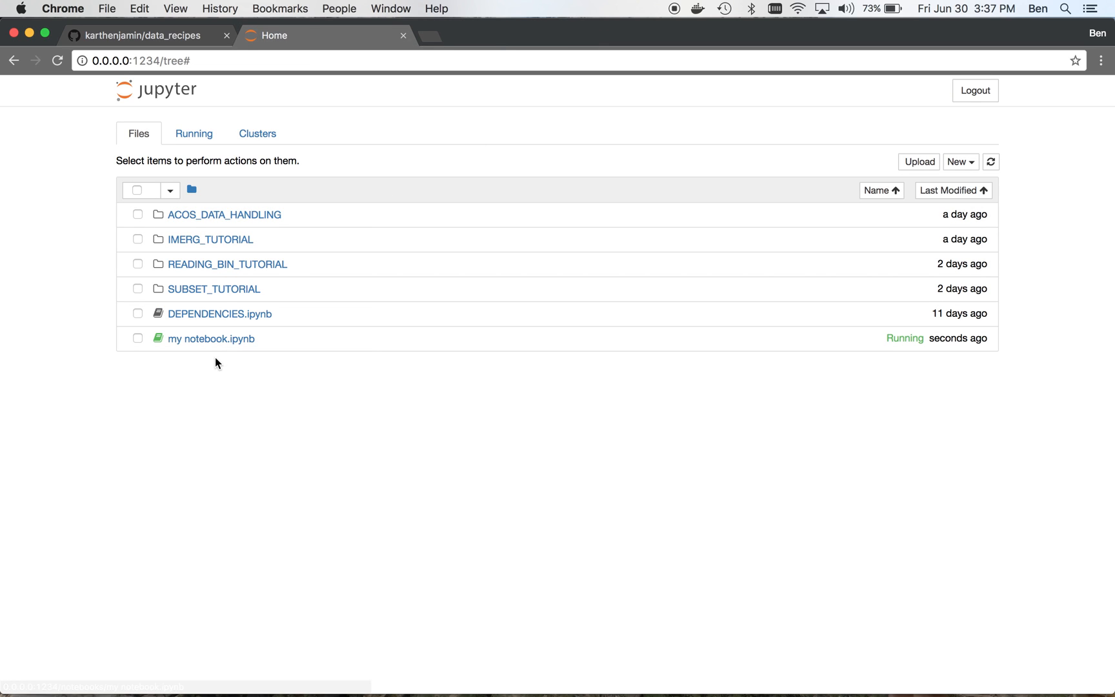
{"action": "left_click", "coordinate": [212, 337]}
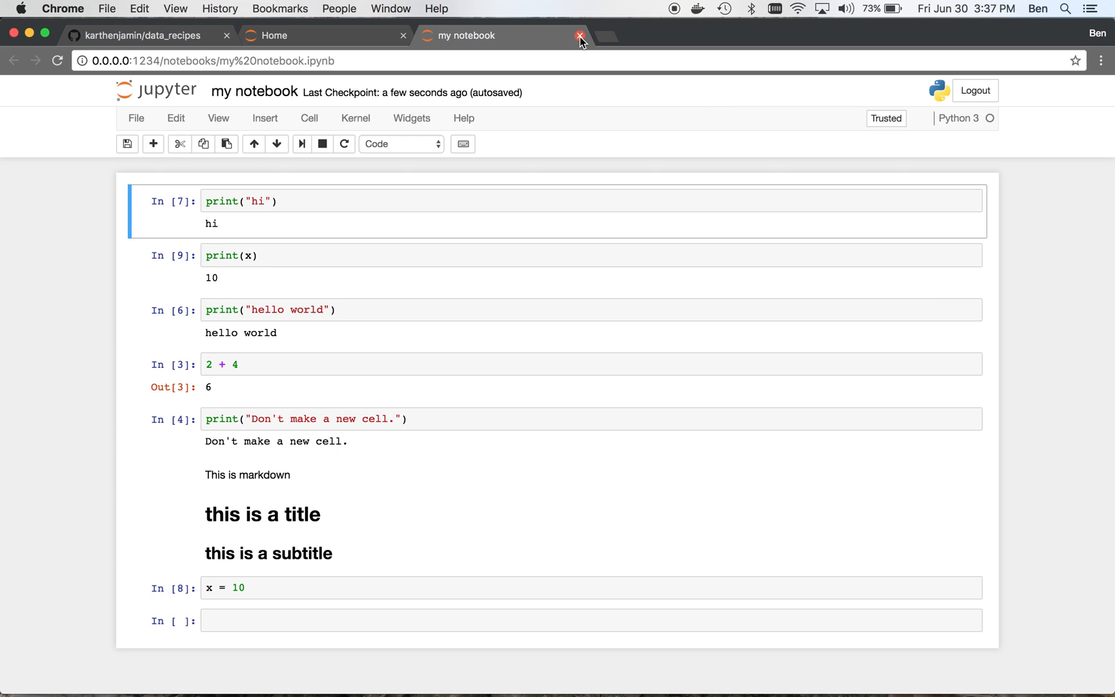
- Close my notebook and open ACOS_DATA_HANDLING.ipynb inside the ACOS_DATA_HANDLING folder
{"action": "left_click", "coordinate": [580, 35]}
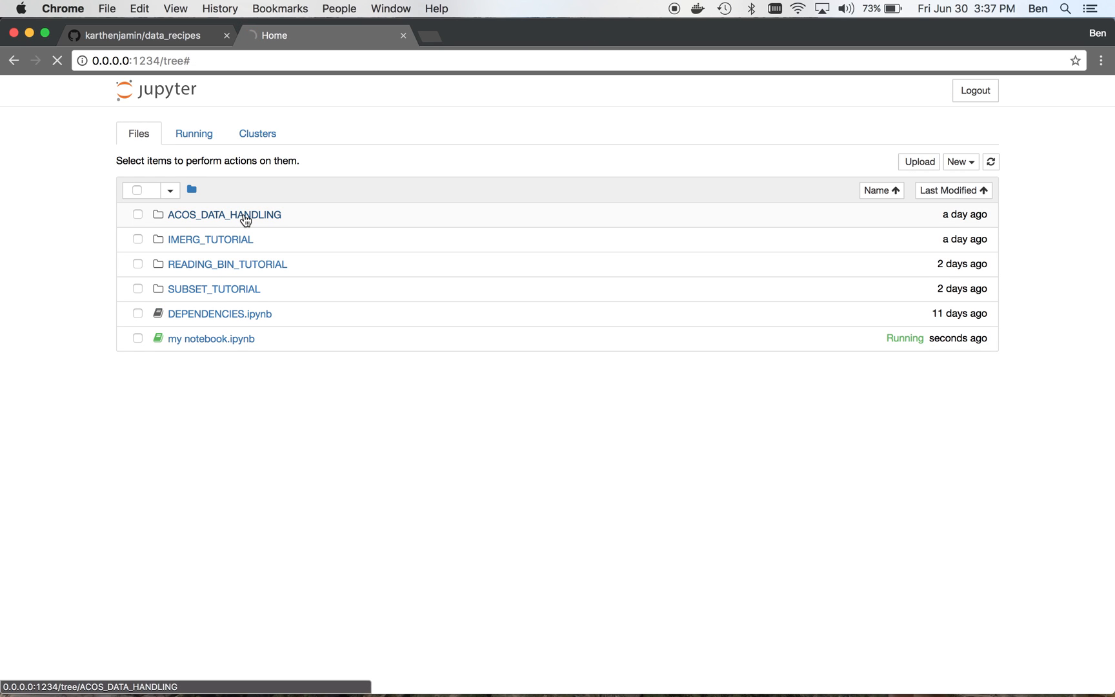
{"action": "left_click", "coordinate": [223, 214]}
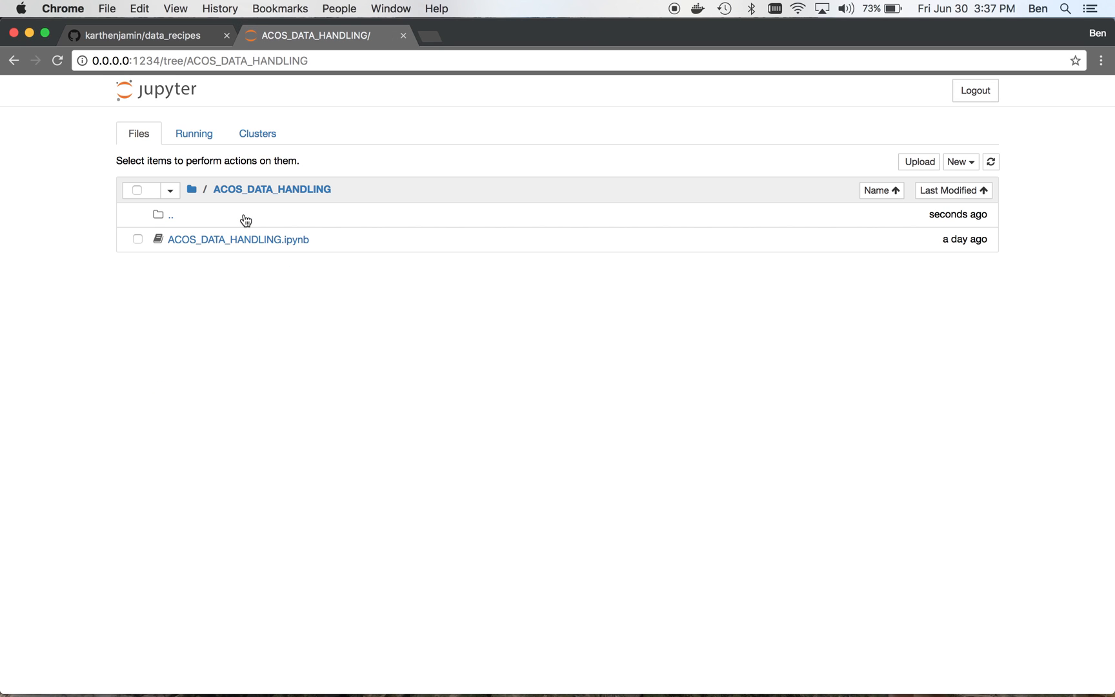
{"action": "mouse_move", "coordinate": [252, 239]}
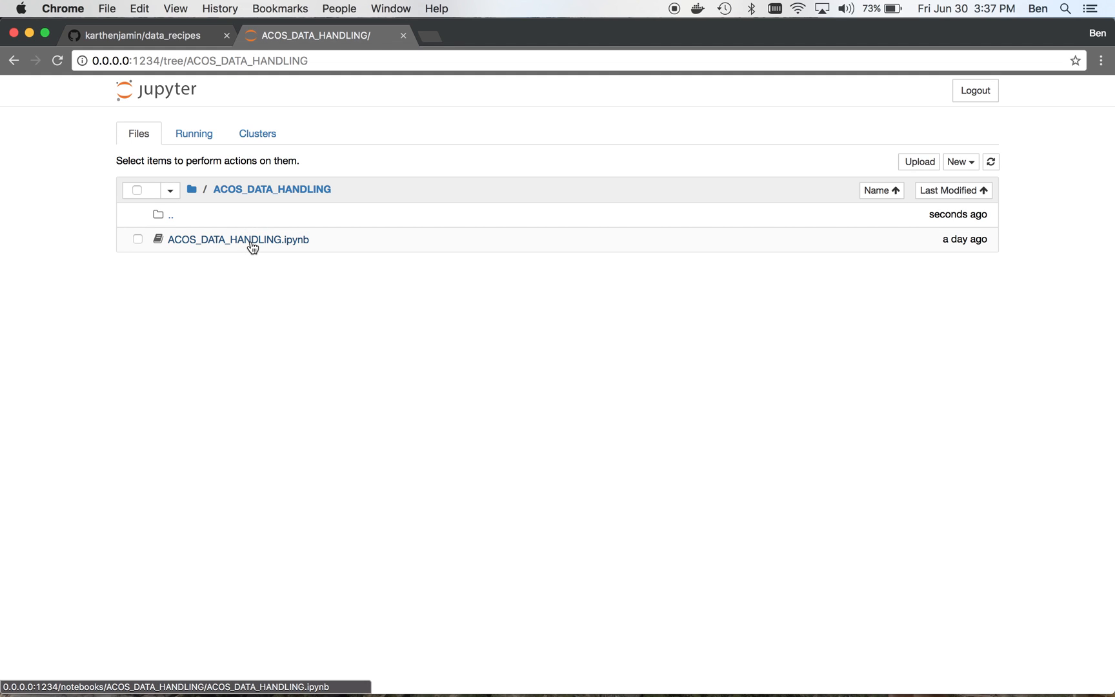
{"action": "left_click", "coordinate": [238, 238]}
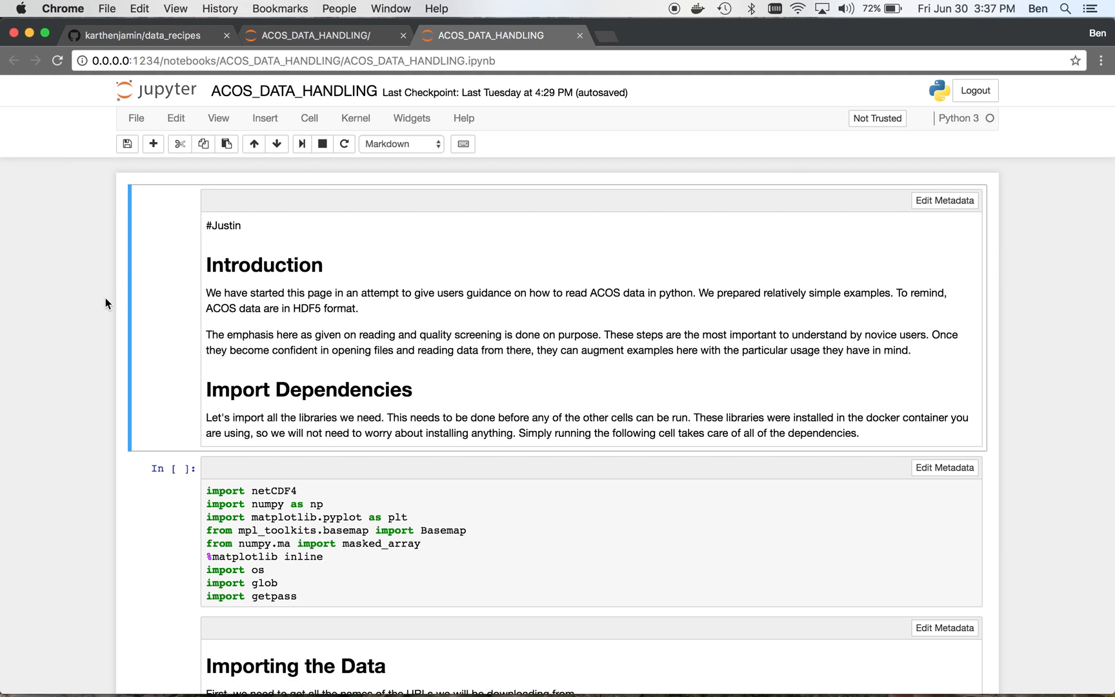
- Select the imports code cell, then highlight the cd command under Creating URL file
{"action": "scroll", "scroll_direction": "down", "scroll_amount": 3}
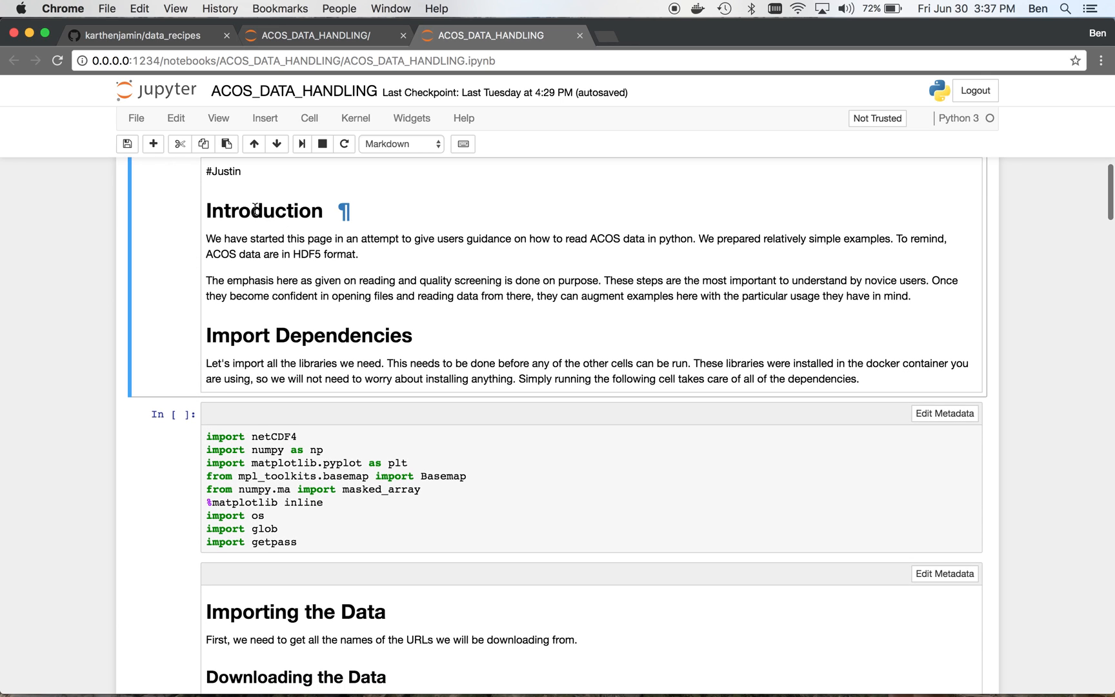
{"action": "scroll", "scroll_direction": "down", "scroll_amount": 3}
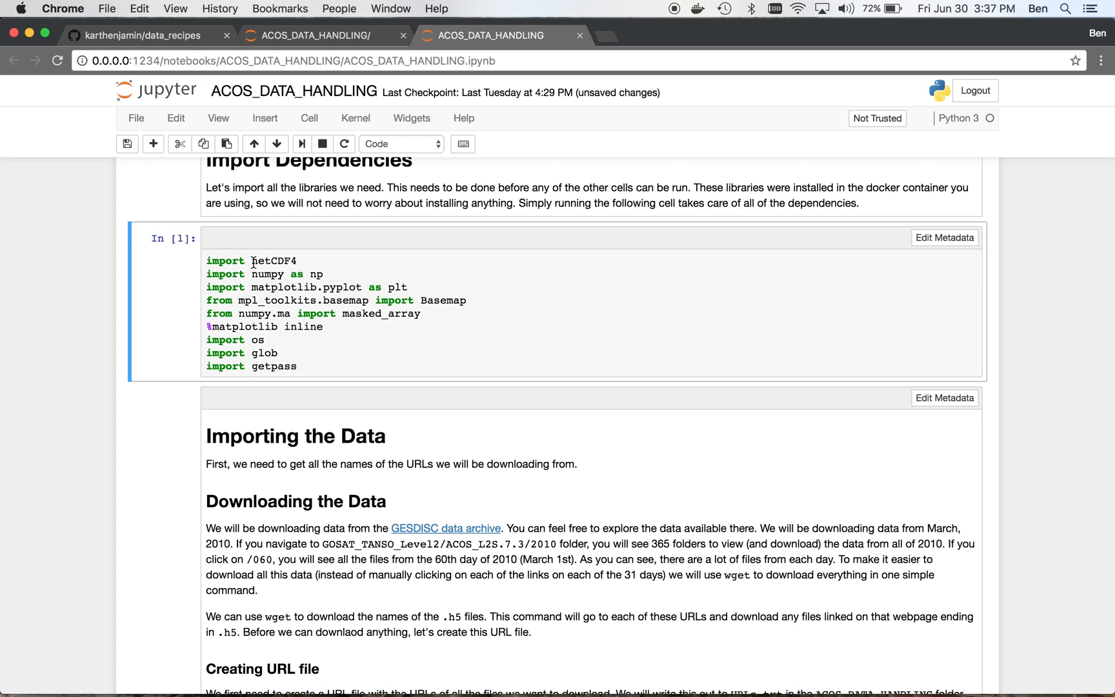
{"action": "left_click", "coordinate": [290, 261]}
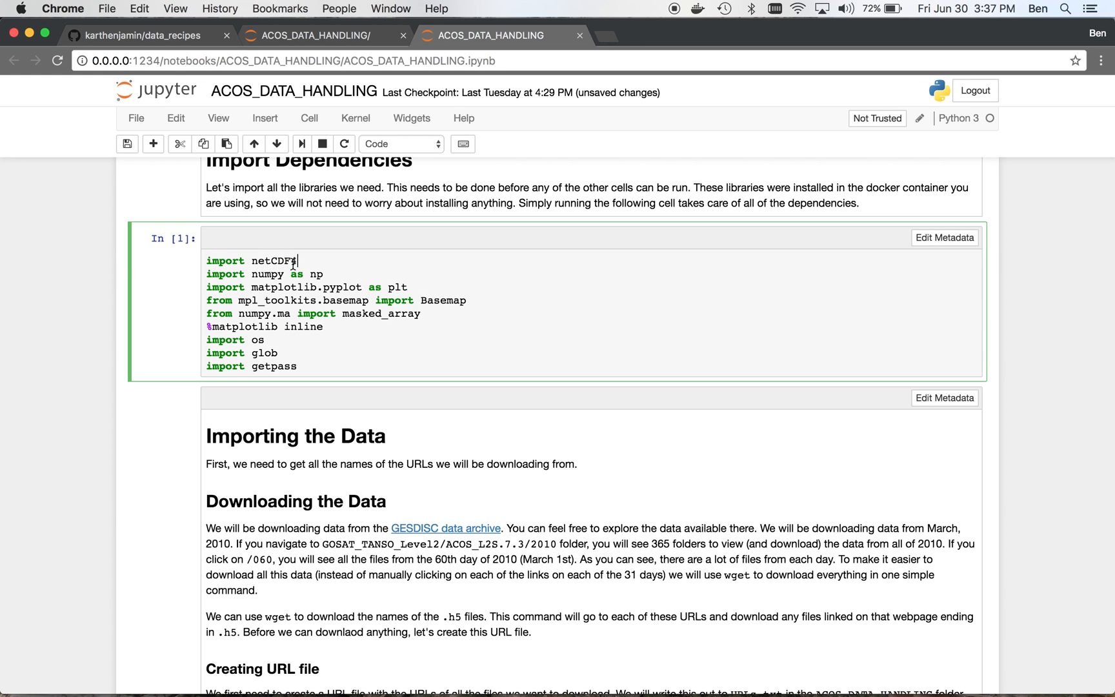
{"action": "scroll", "scroll_direction": "down", "scroll_amount": 3}
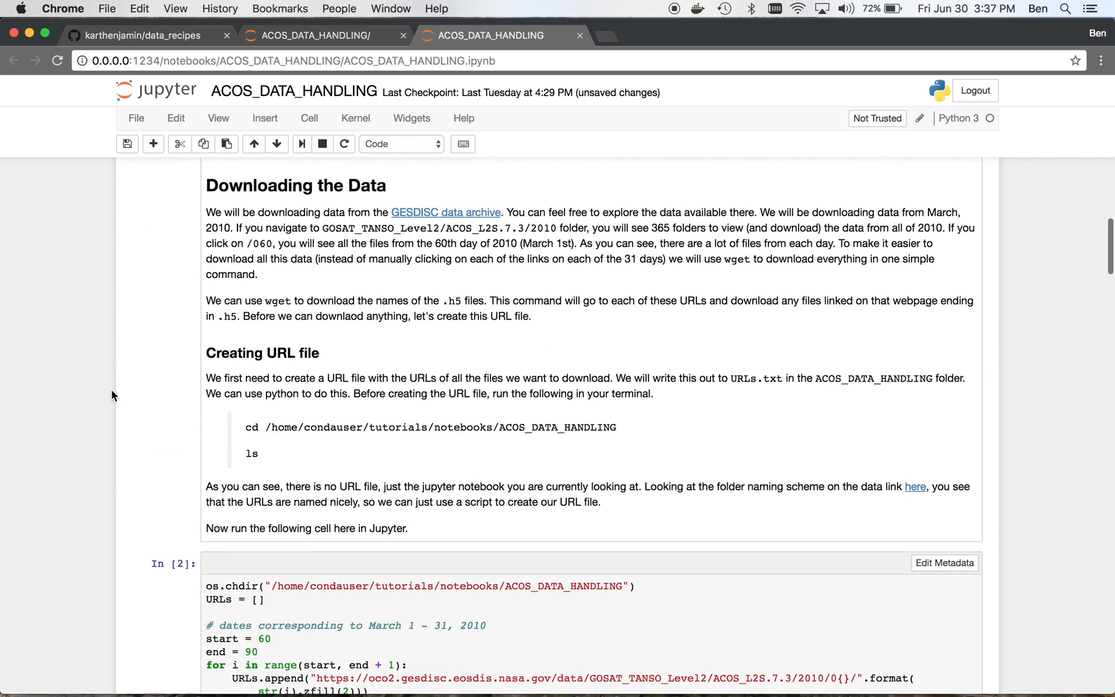
{"action": "left_click_drag", "start_coordinate": [245, 427], "coordinate": [367, 427]}
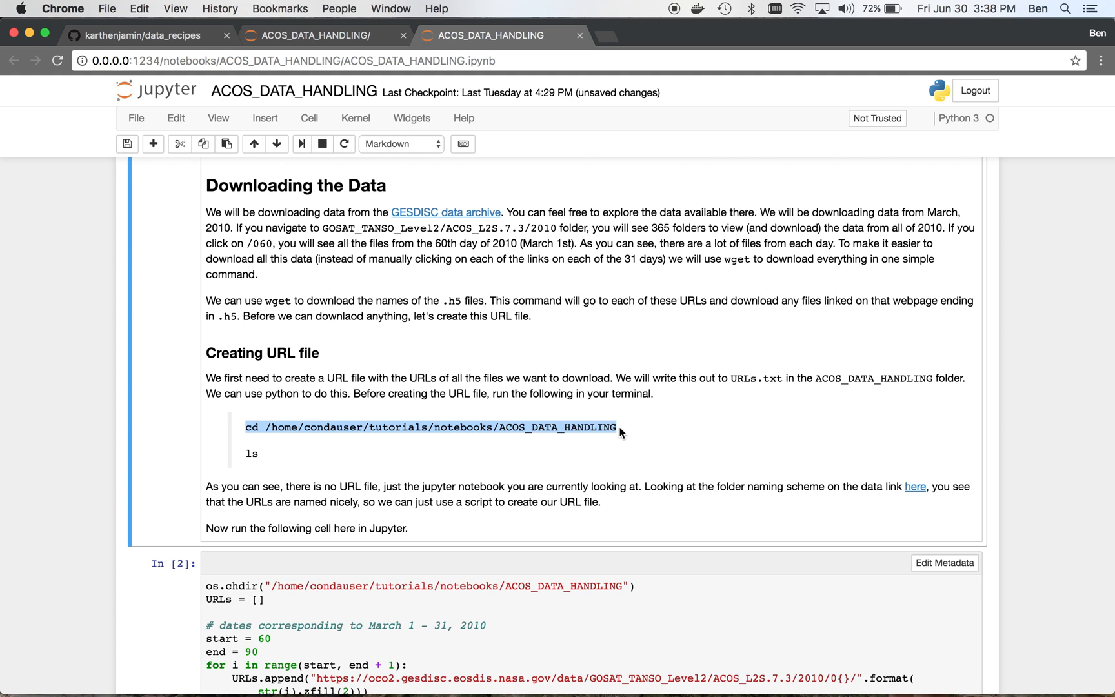
{"action": "mouse_move", "coordinate": [481, 418]}
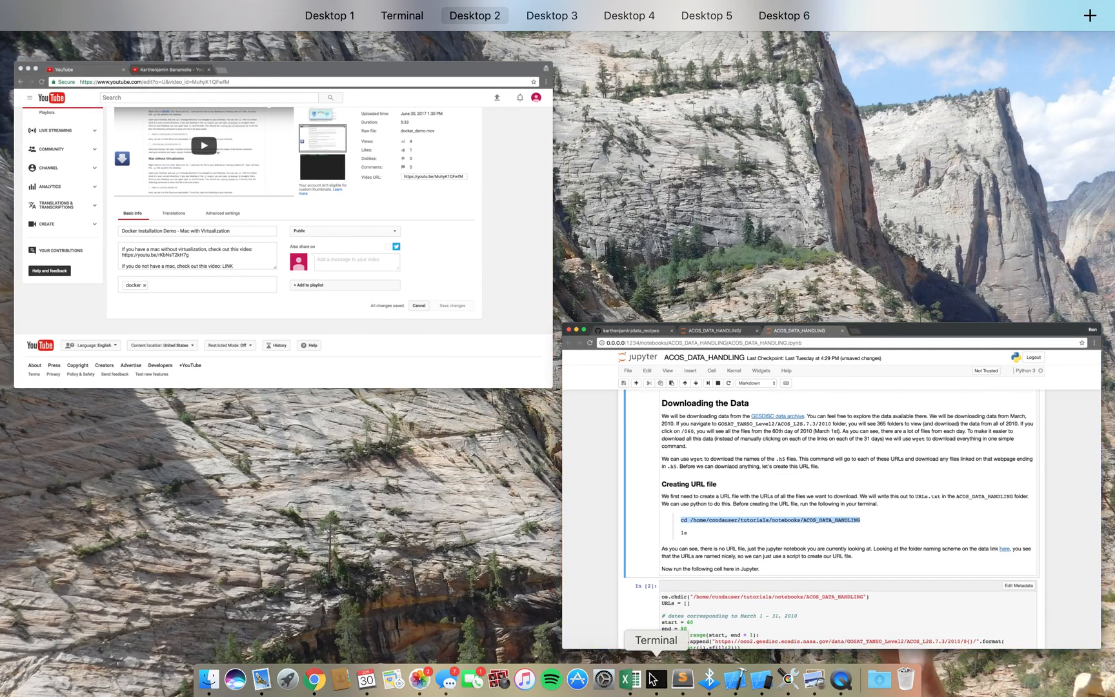
- In Terminal, run ls in the ACOS_DATA_HANDLING folder, then return to the tutorial notebook
{"action": "left_click", "coordinate": [401, 15]}
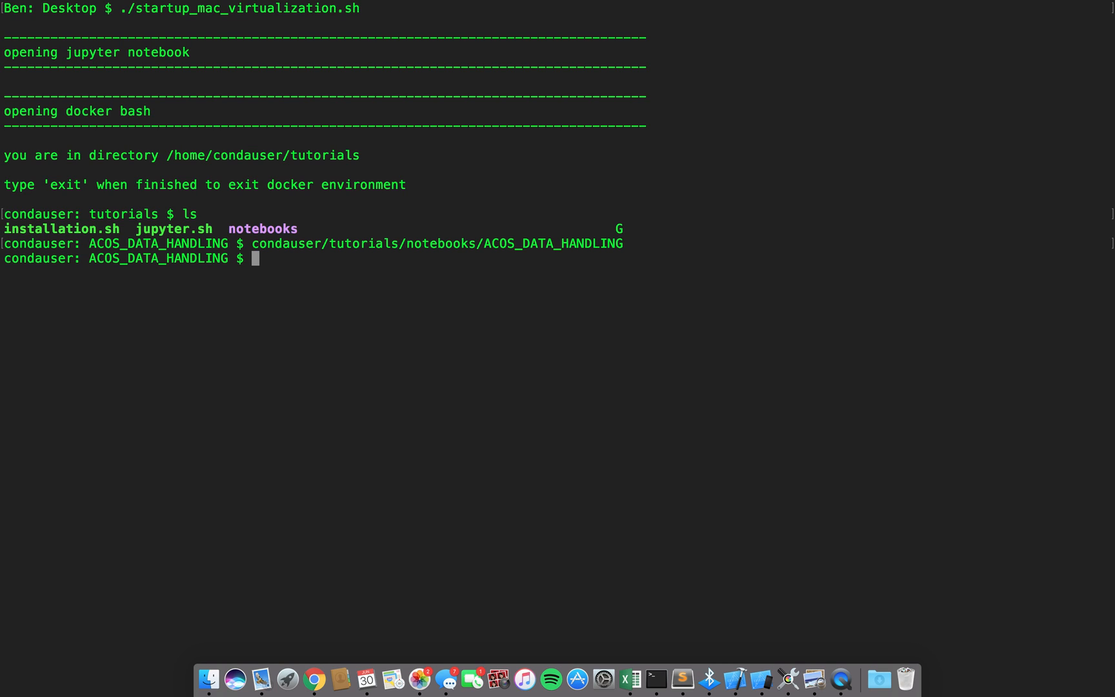
{"action": "type", "text": "ls"}
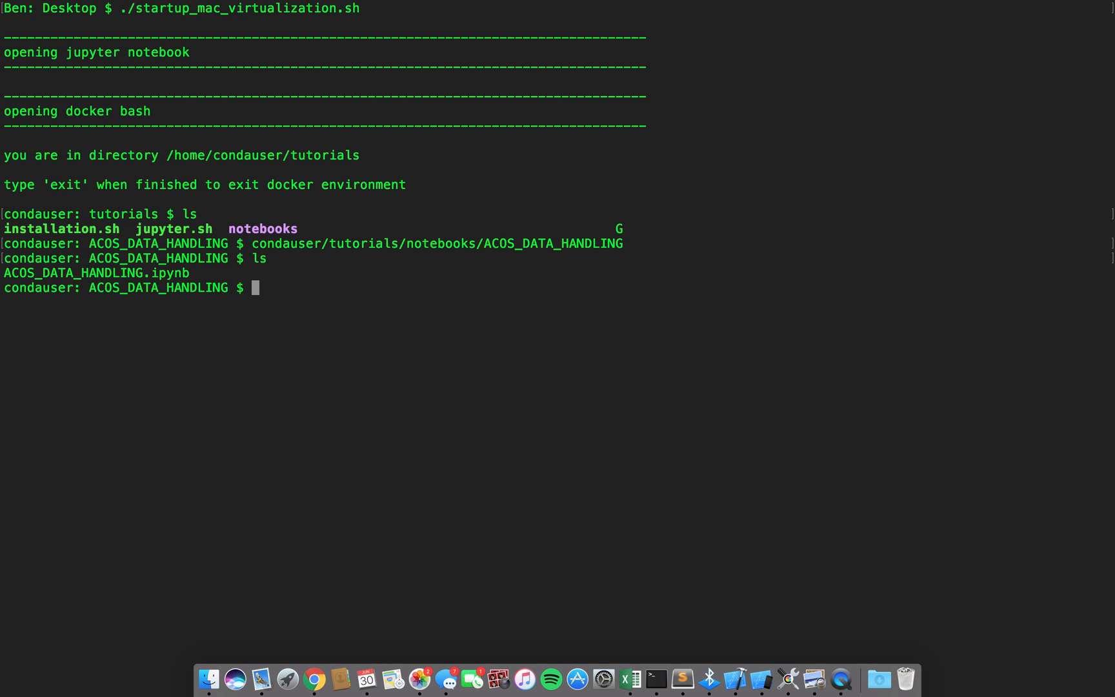
{"action": "left_click", "coordinate": [314, 680]}
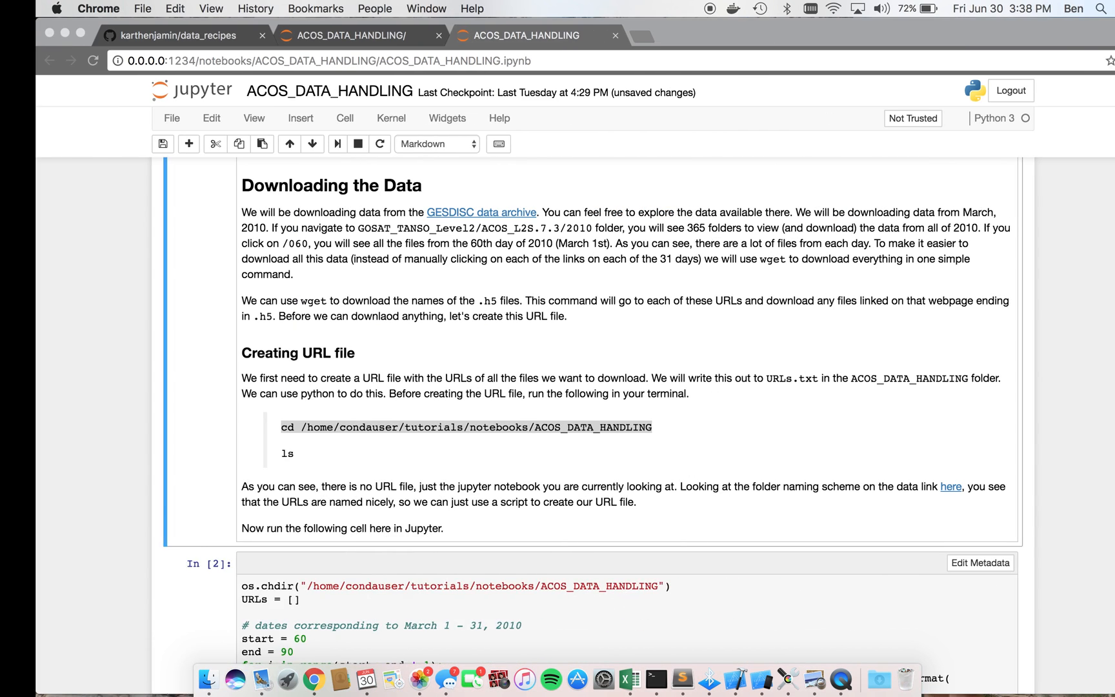
{"action": "left_click", "coordinate": [654, 678]}
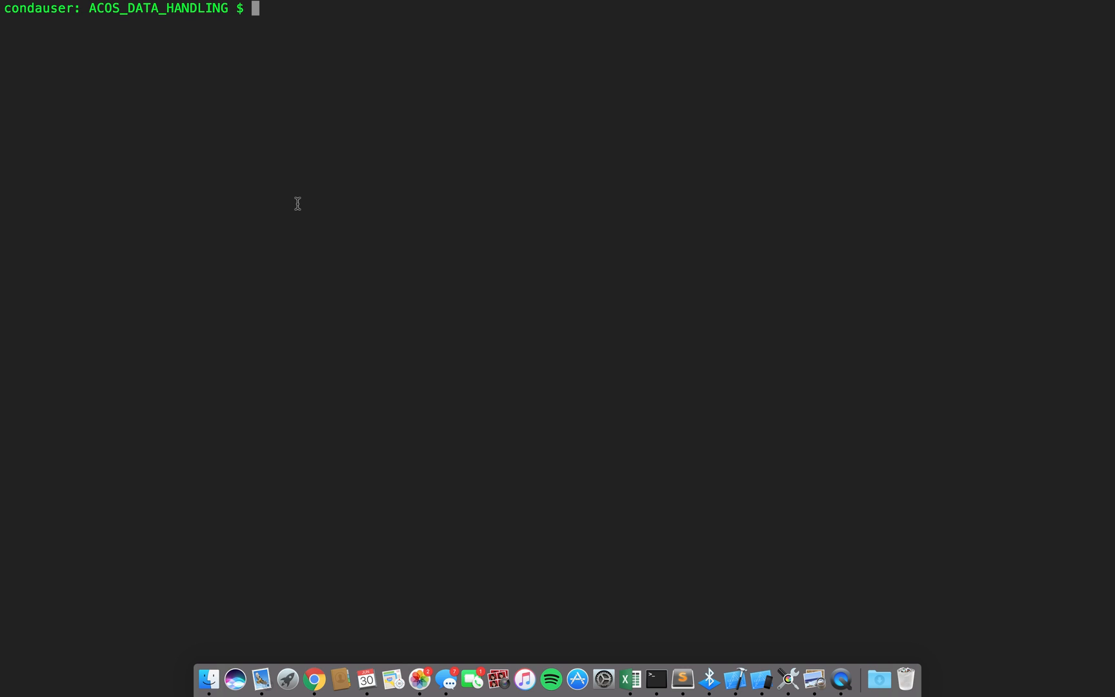
{"action": "left_click", "coordinate": [313, 678]}
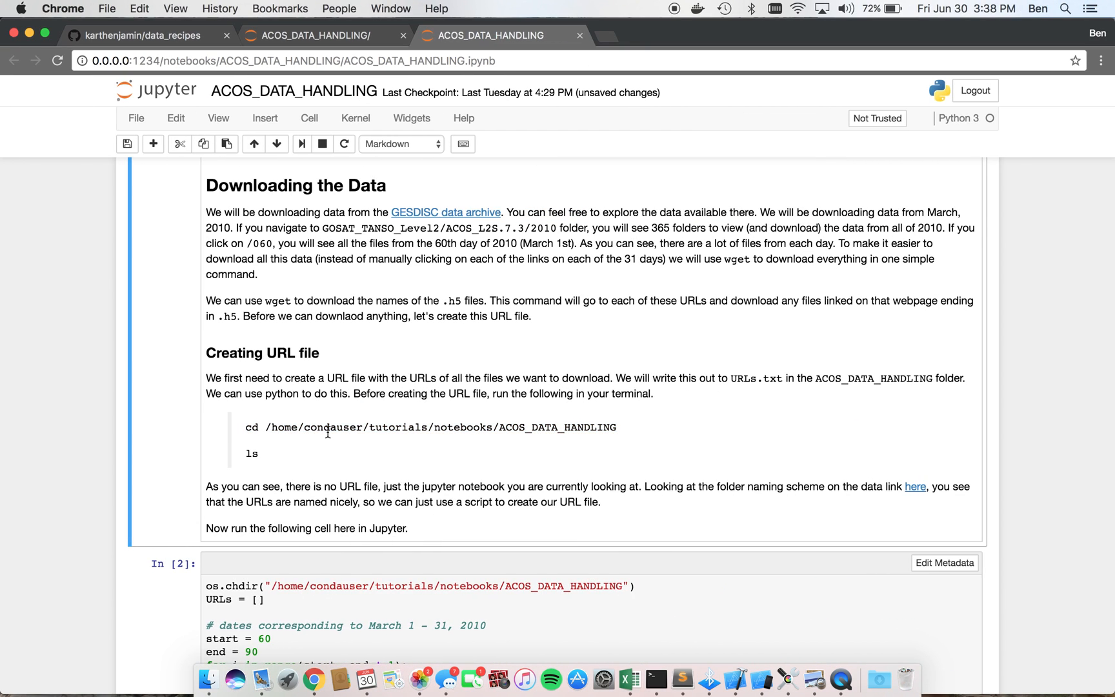
- Select the cd and ls command lines in the Download Data instructions
{"action": "scroll", "scroll_direction": "down", "scroll_amount": 3}
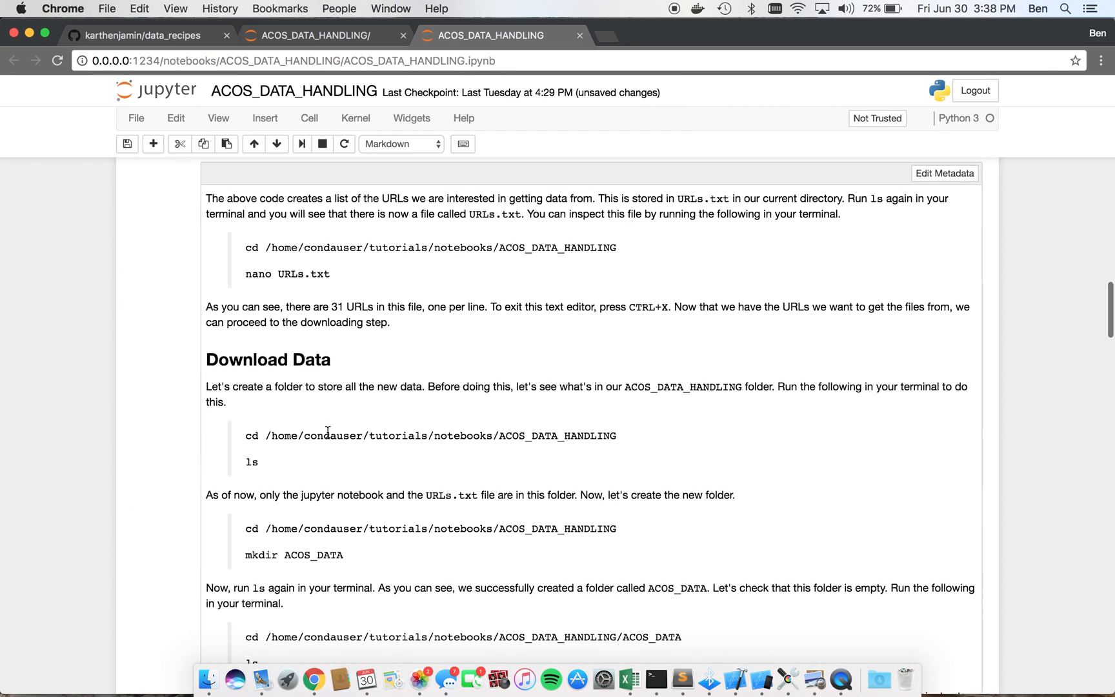
{"action": "scroll", "scroll_direction": "down", "scroll_amount": 3}
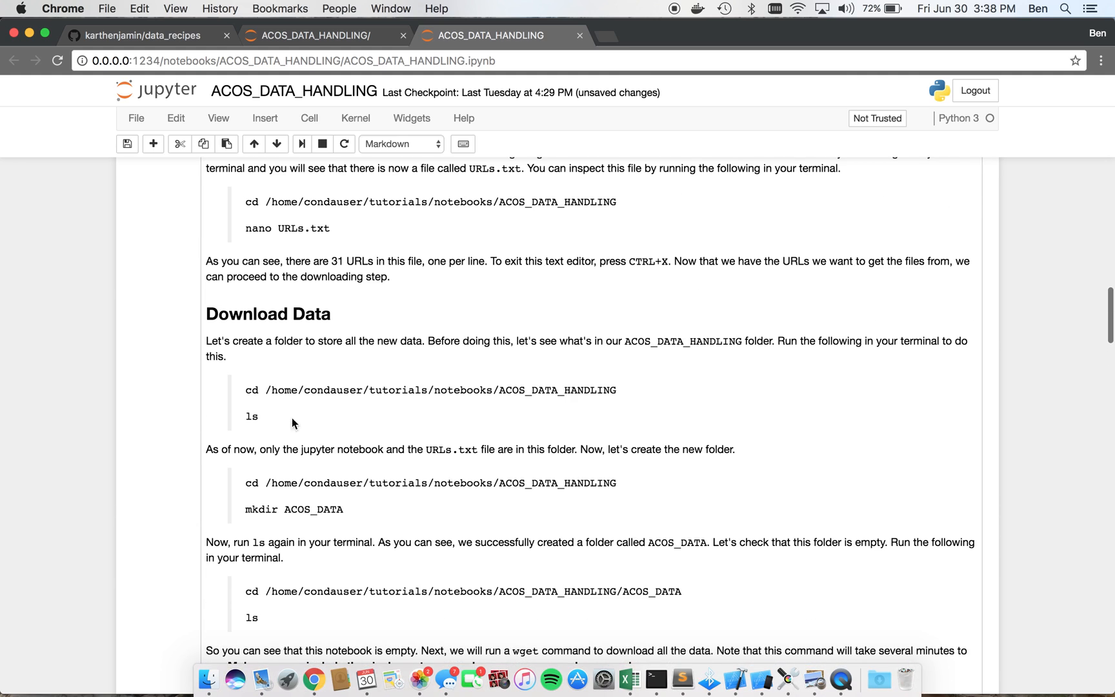
{"action": "left_click_drag", "start_coordinate": [244, 390], "coordinate": [260, 417]}
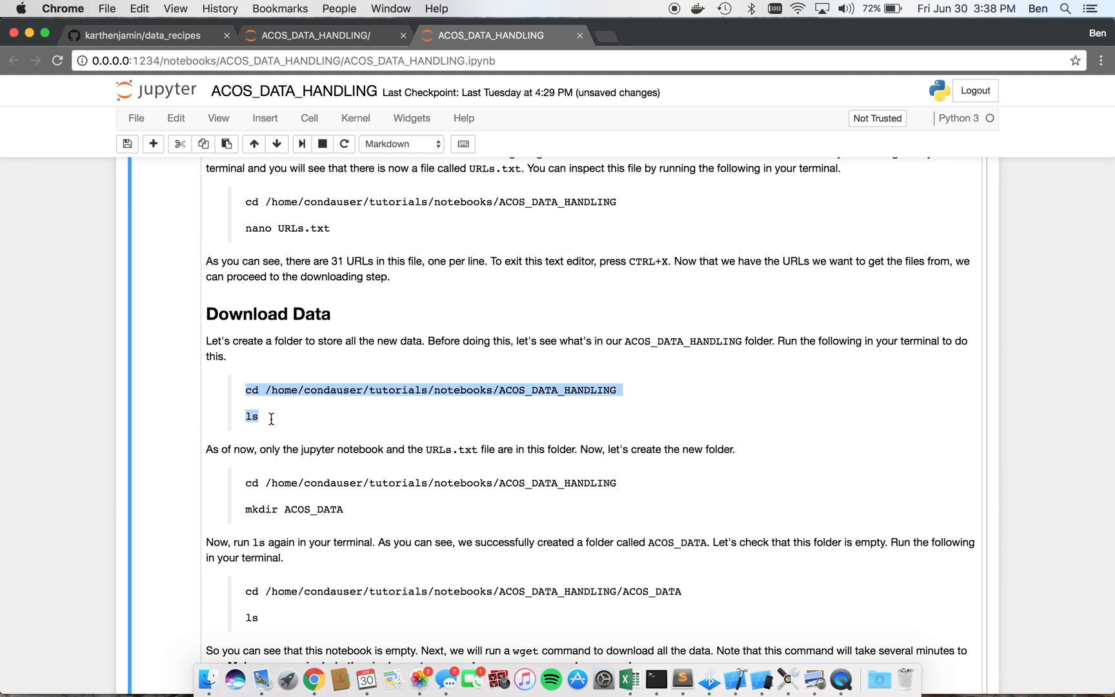
{"action": "scroll", "scroll_direction": "down", "scroll_amount": 3}
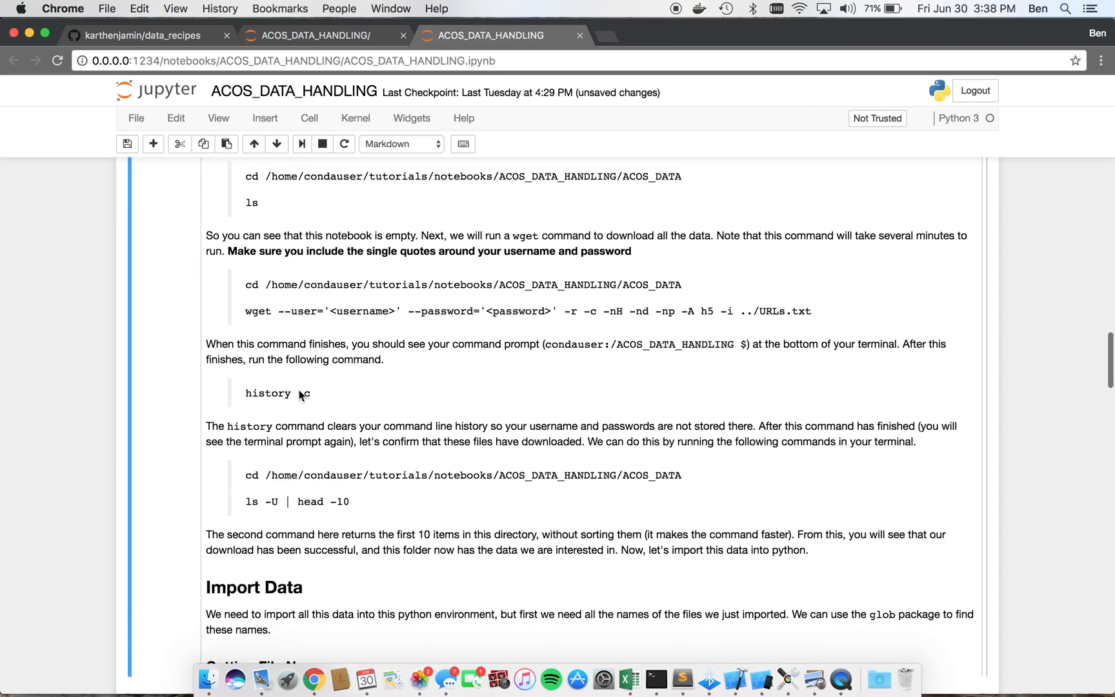
{"action": "scroll", "scroll_direction": "down", "scroll_amount": 3}
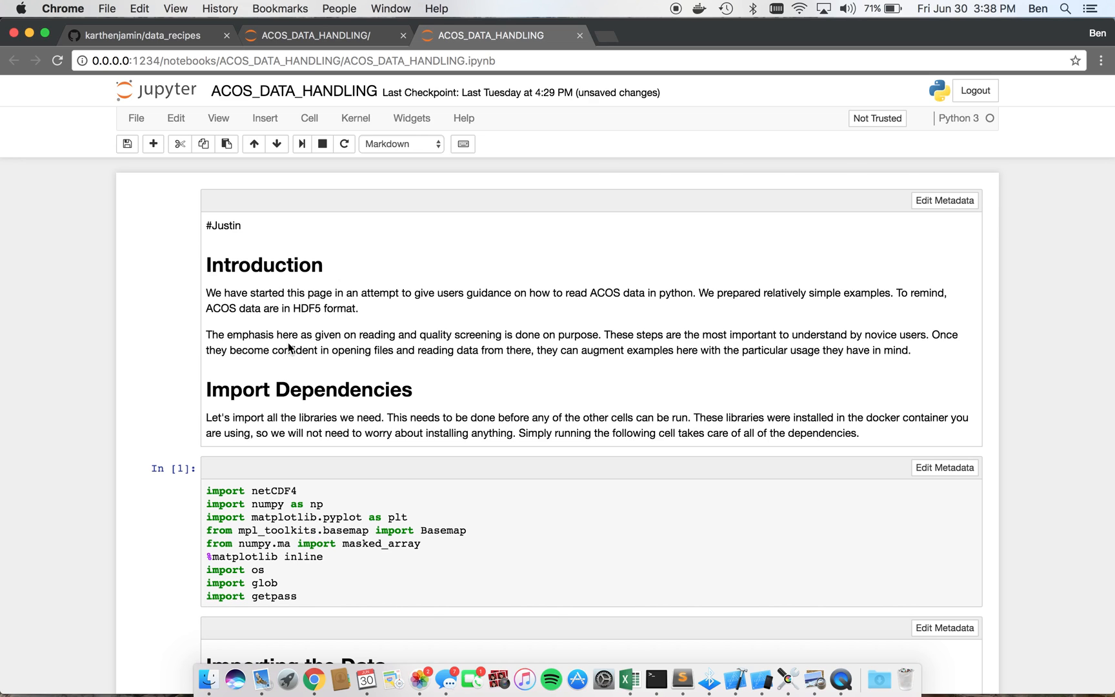
- Open and dismiss the cell type list, keeping Markdown, then scroll to the download instructions
{"action": "left_click", "coordinate": [399, 144]}
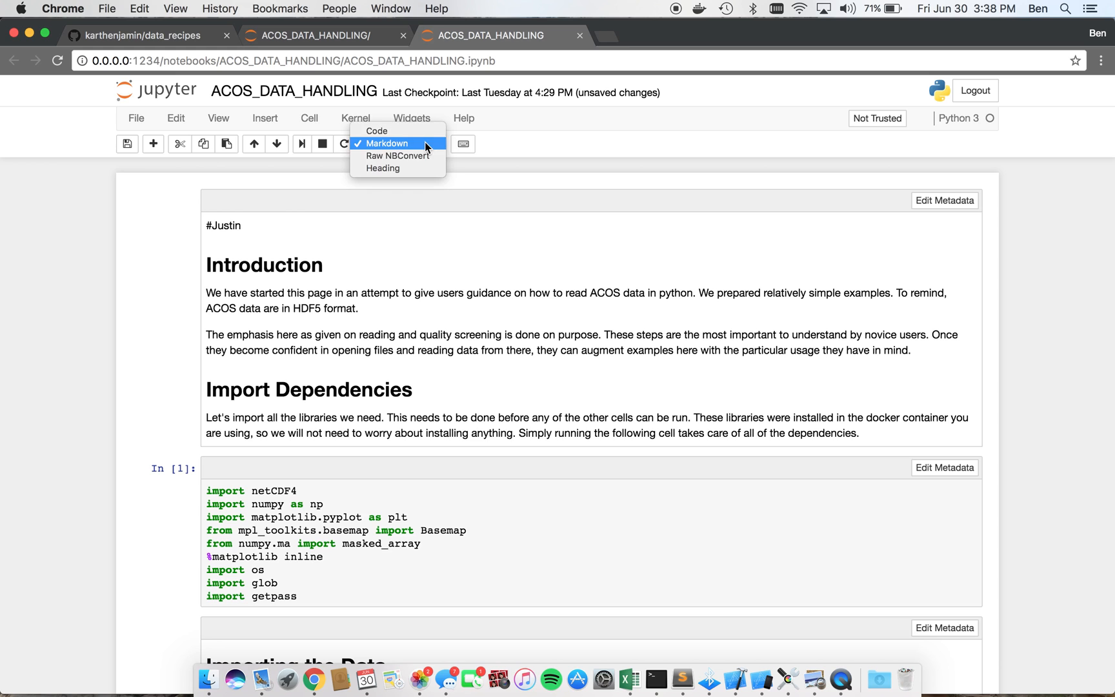
{"action": "left_click", "coordinate": [356, 118]}
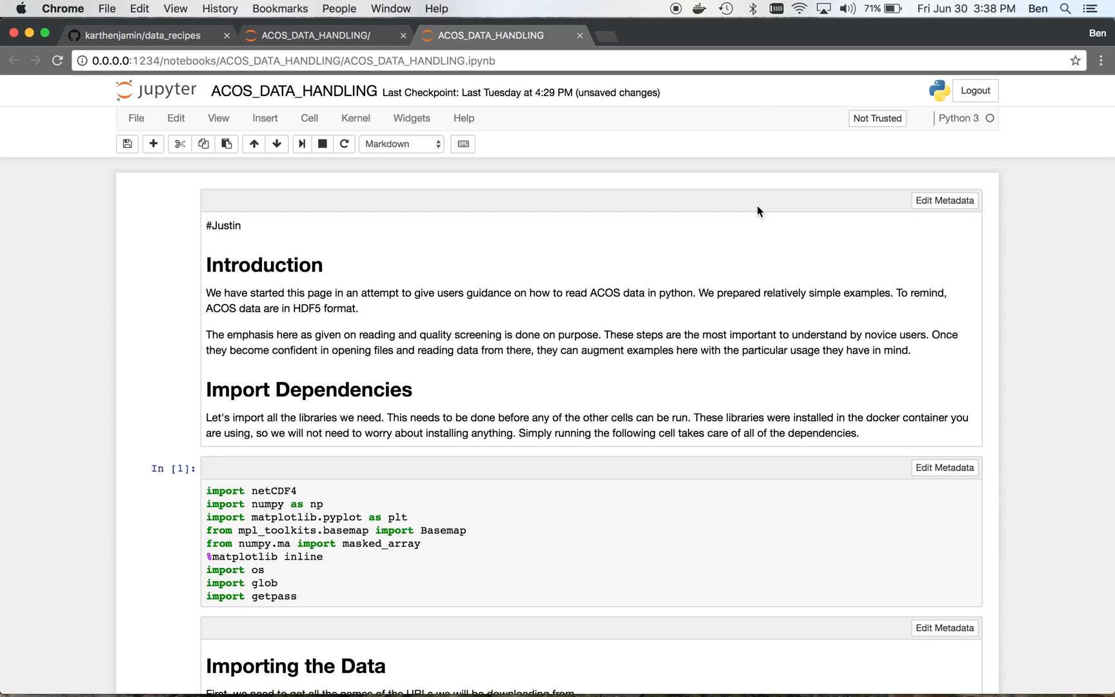
{"action": "scroll", "scroll_direction": "down", "scroll_amount": 3}
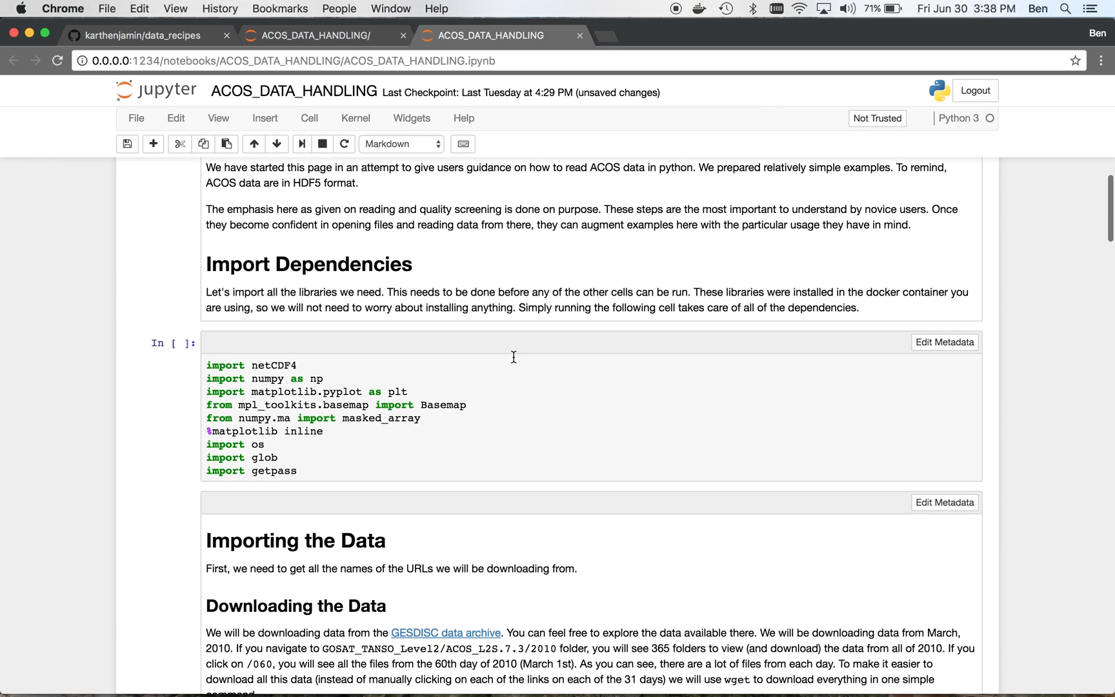